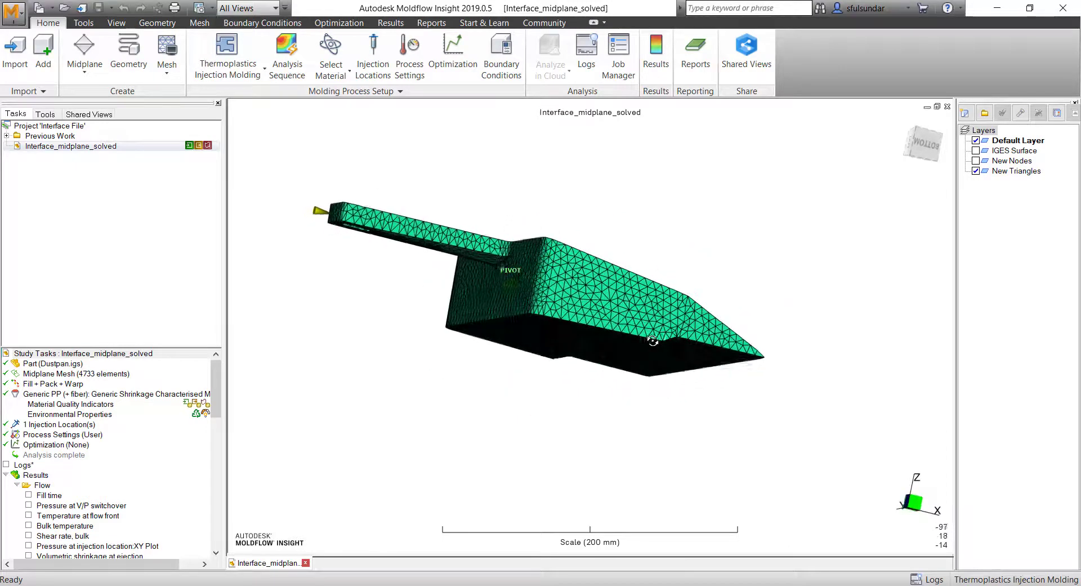
Step: Orbit the dustpan model to inspect its interior, back and front
left_click_drag(652, 341, 484, 375)
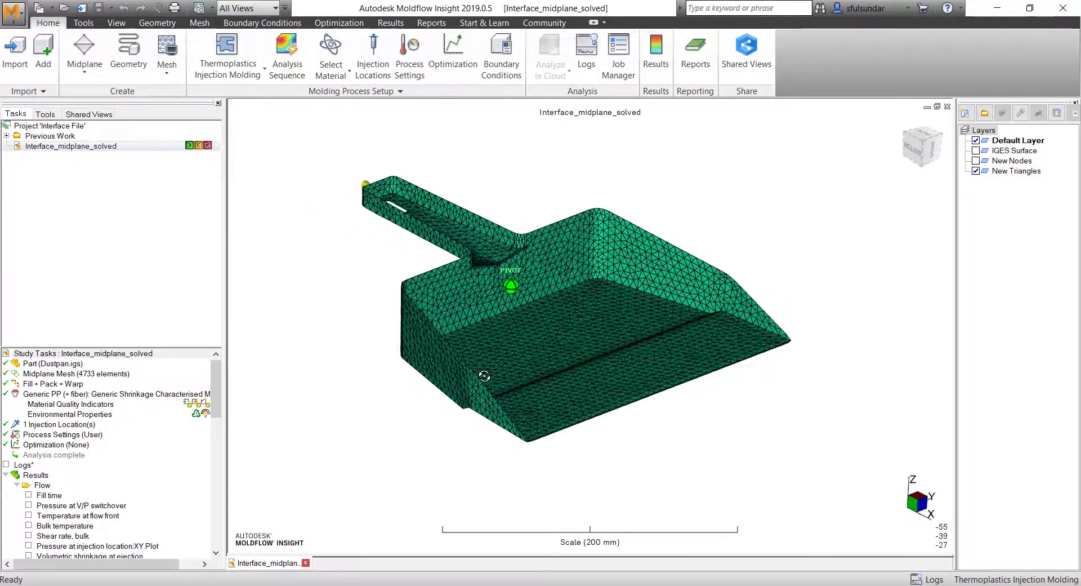
left_click_drag(483, 375, 453, 368)
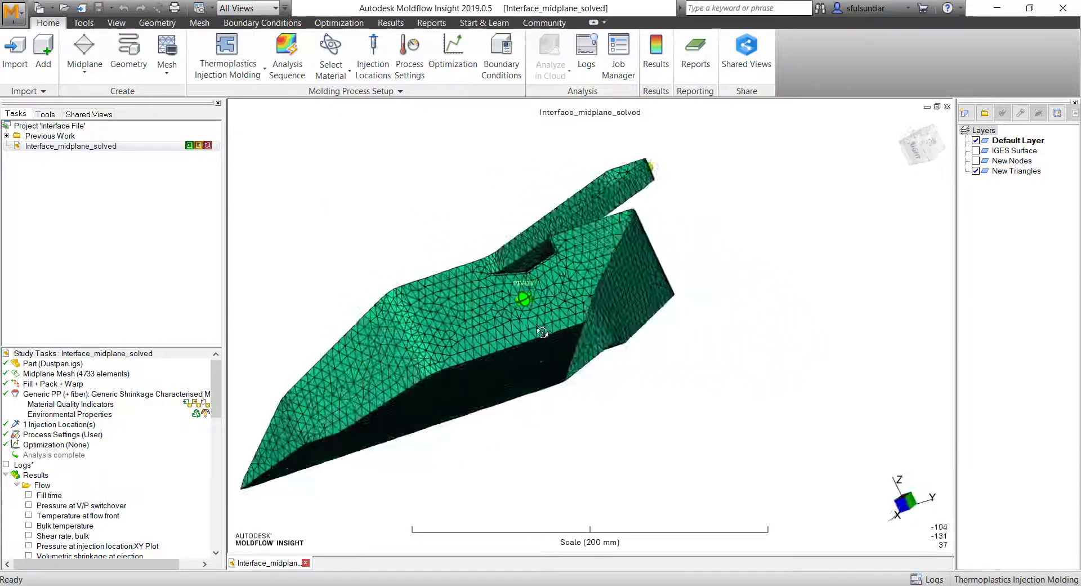
left_click_drag(542, 332, 522, 371)
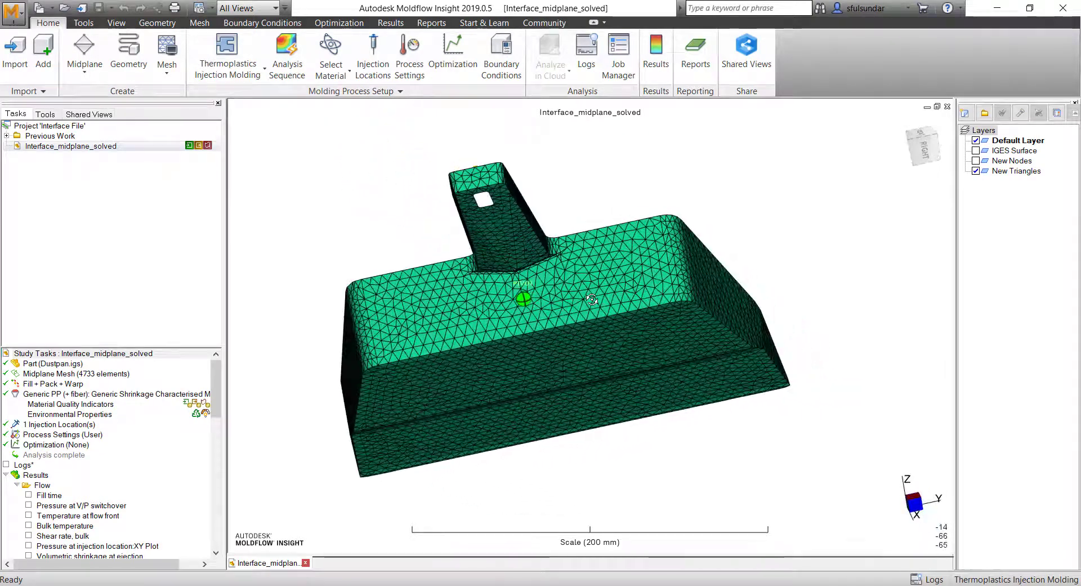
left_click_drag(591, 300, 693, 301)
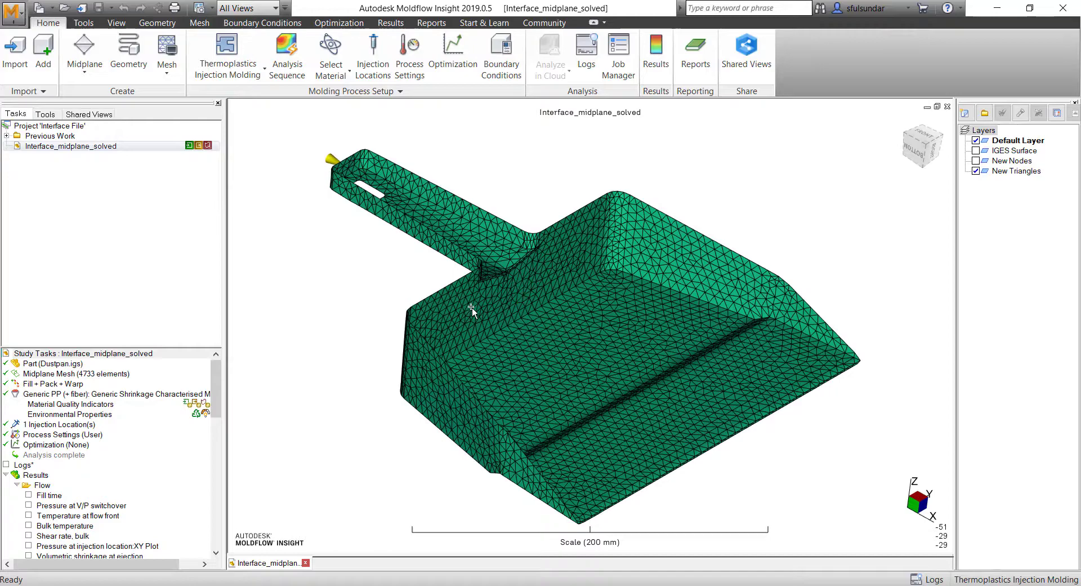
left_click_drag(472, 310, 338, 319)
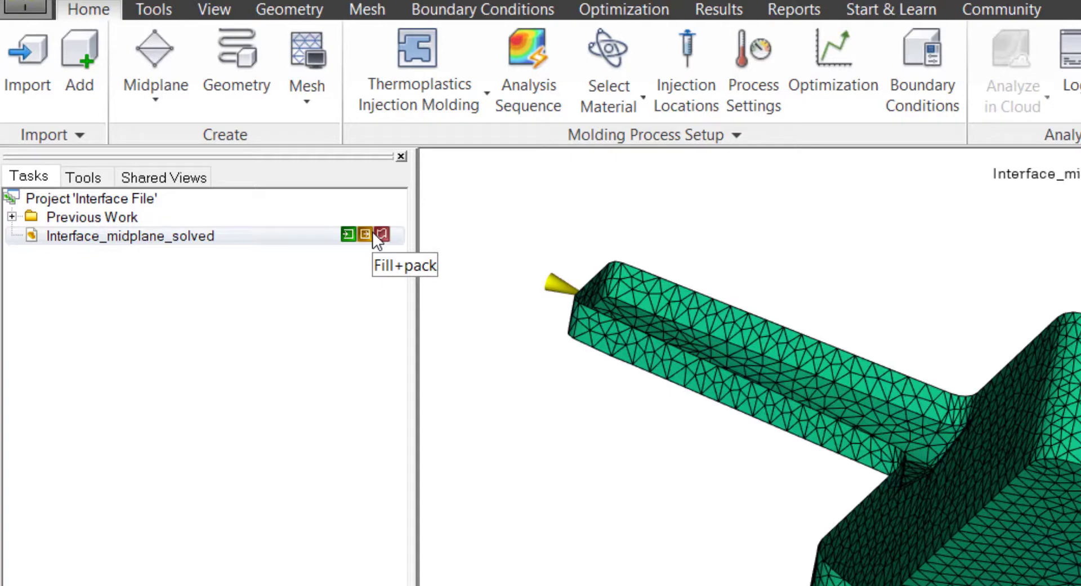
mouse_move(381, 235)
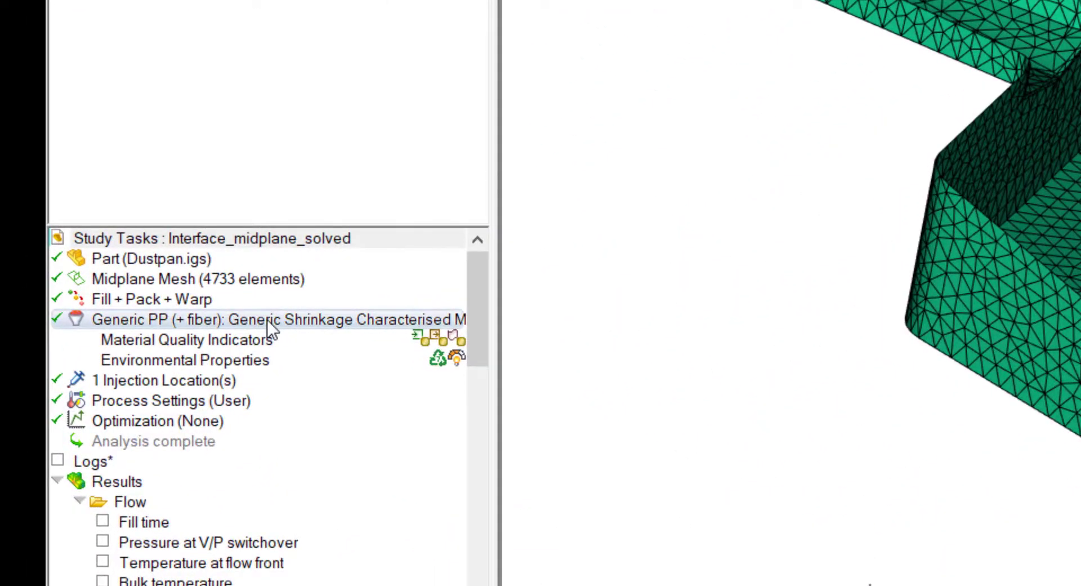
Step: Open the fill+pack Process Settings, then Advanced options and the solver parameters editor
right_click(270, 319)
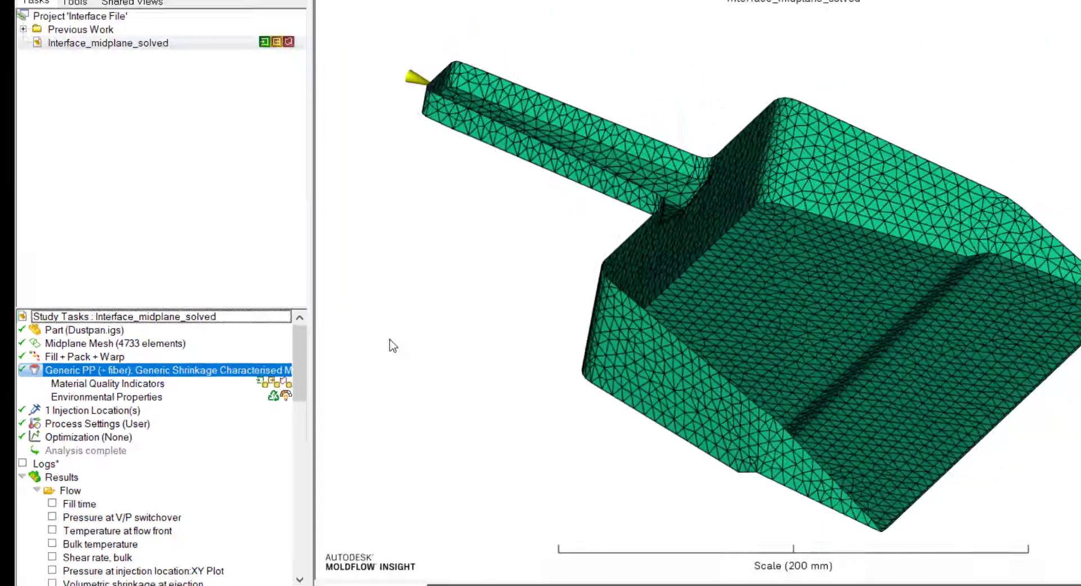
double_click(166, 370)
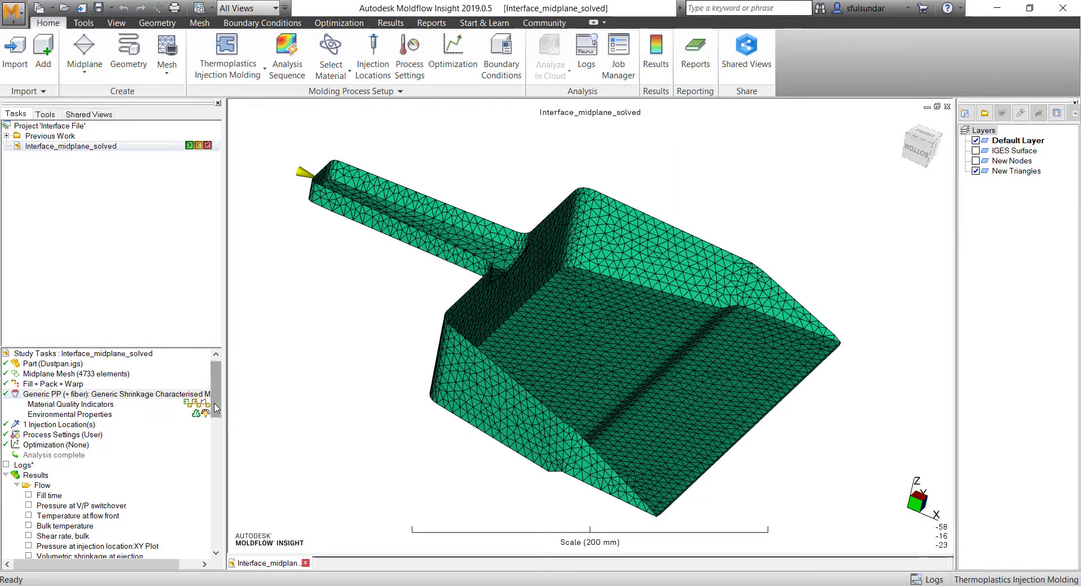
scroll("down", 3)
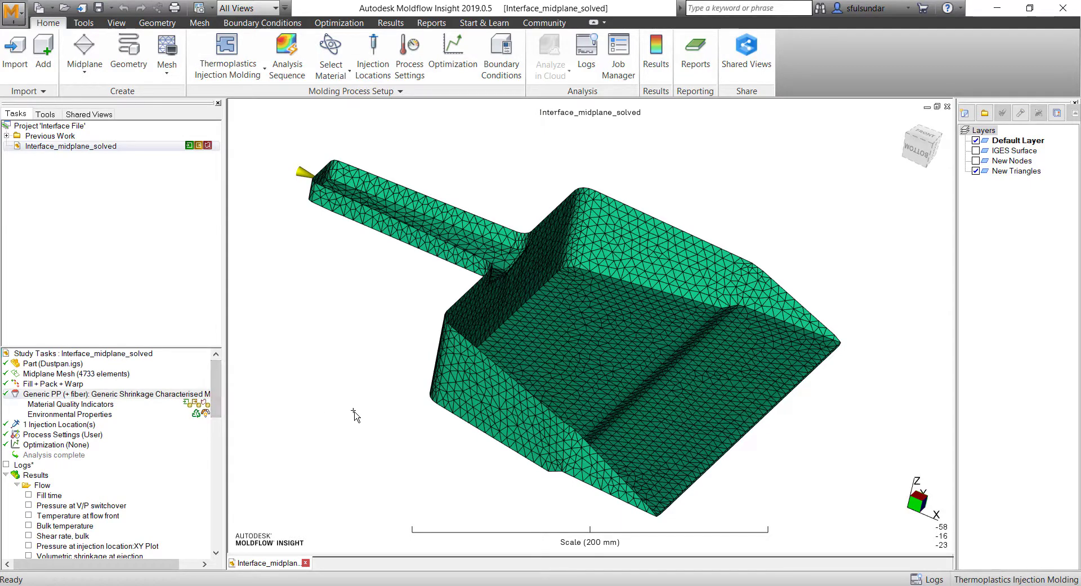
left_click(62, 434)
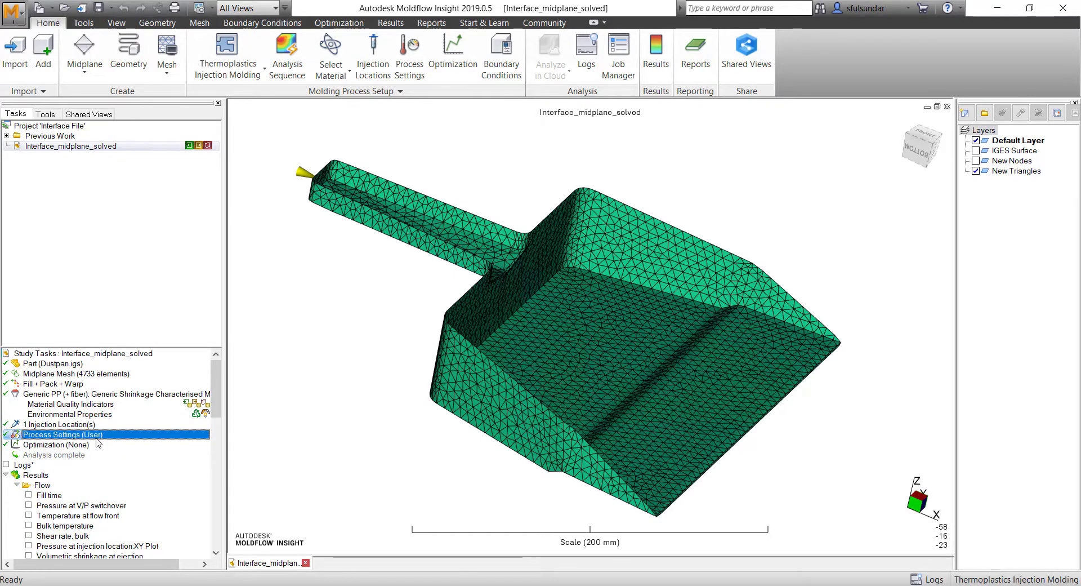
double_click(62, 434)
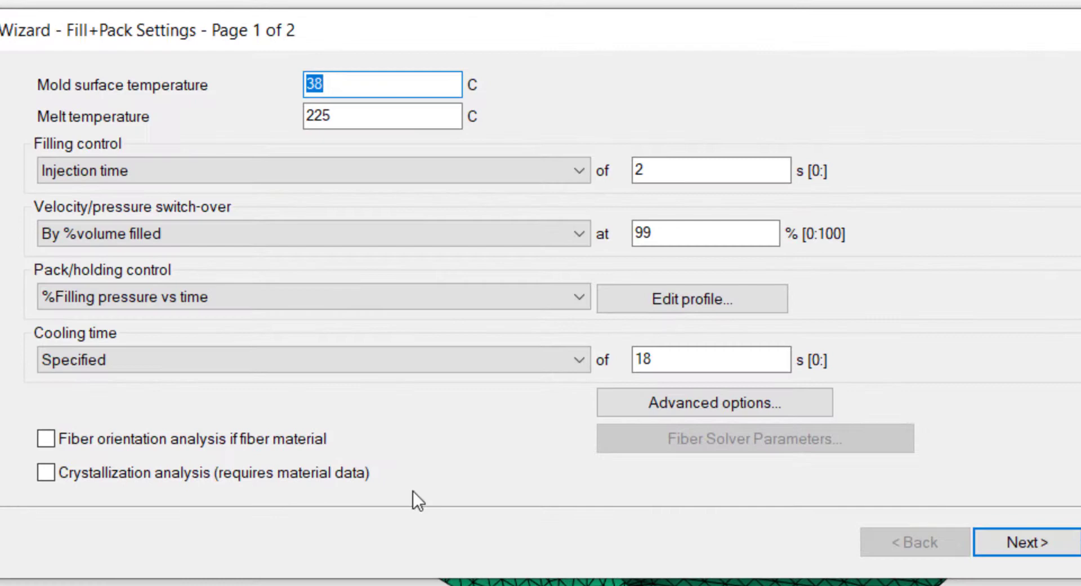
left_click(715, 402)
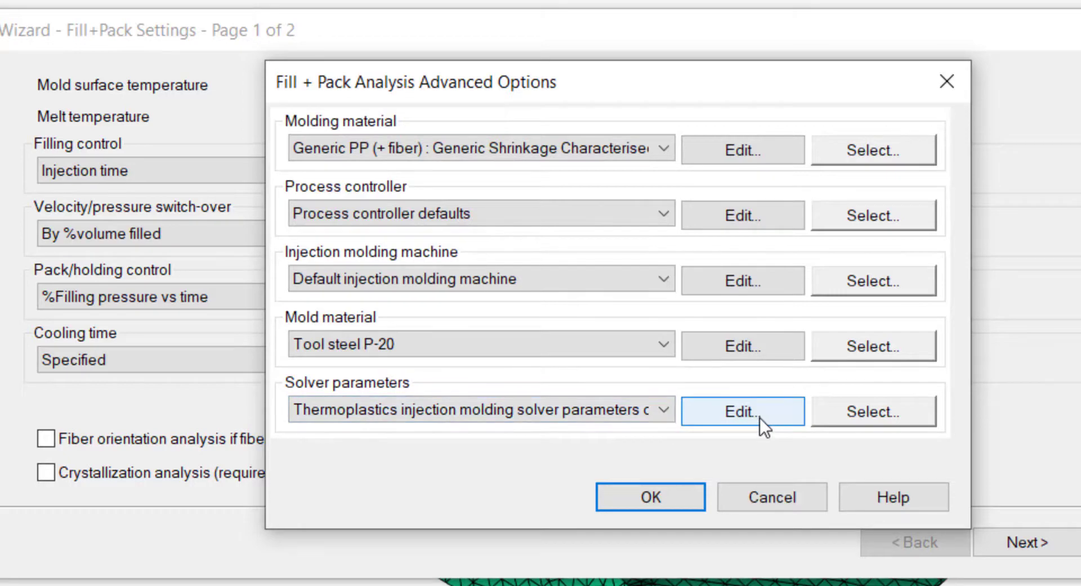
left_click(742, 410)
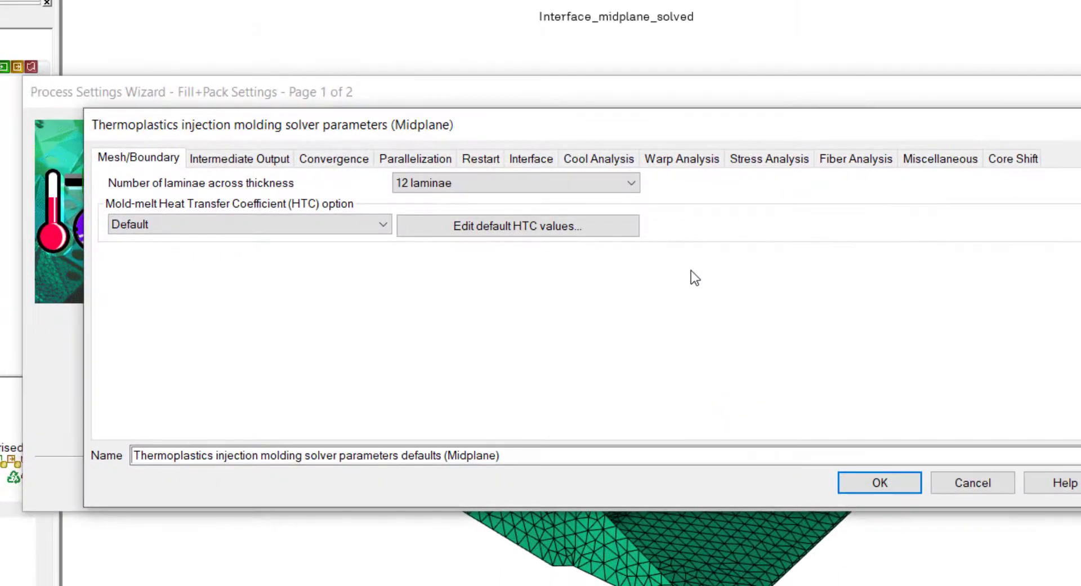
Step: On the Interface tab, keep mesh-model-only interface at YES and open Abaqus options
left_click(531, 158)
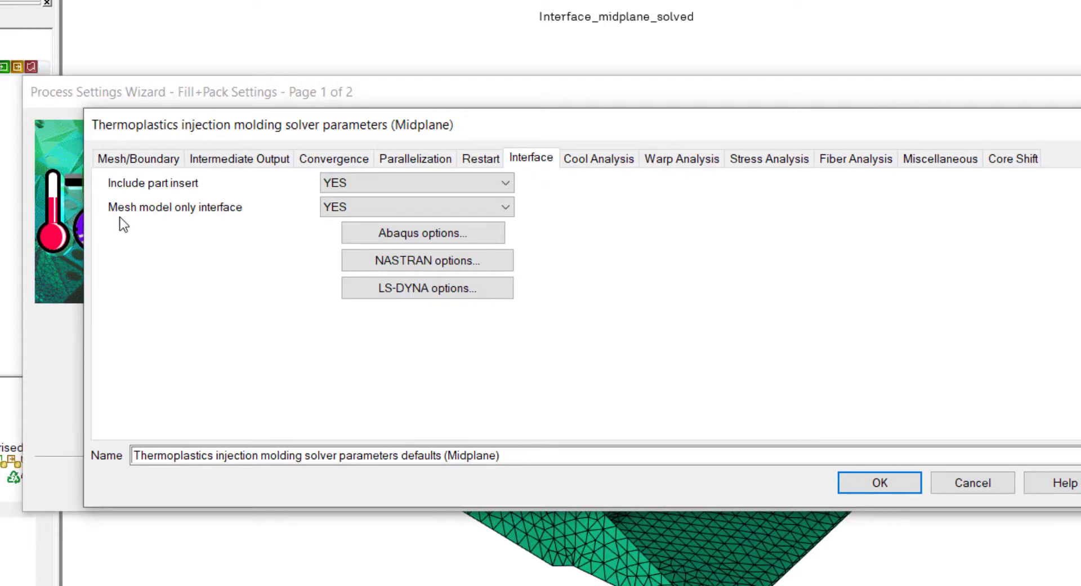
mouse_move(195, 218)
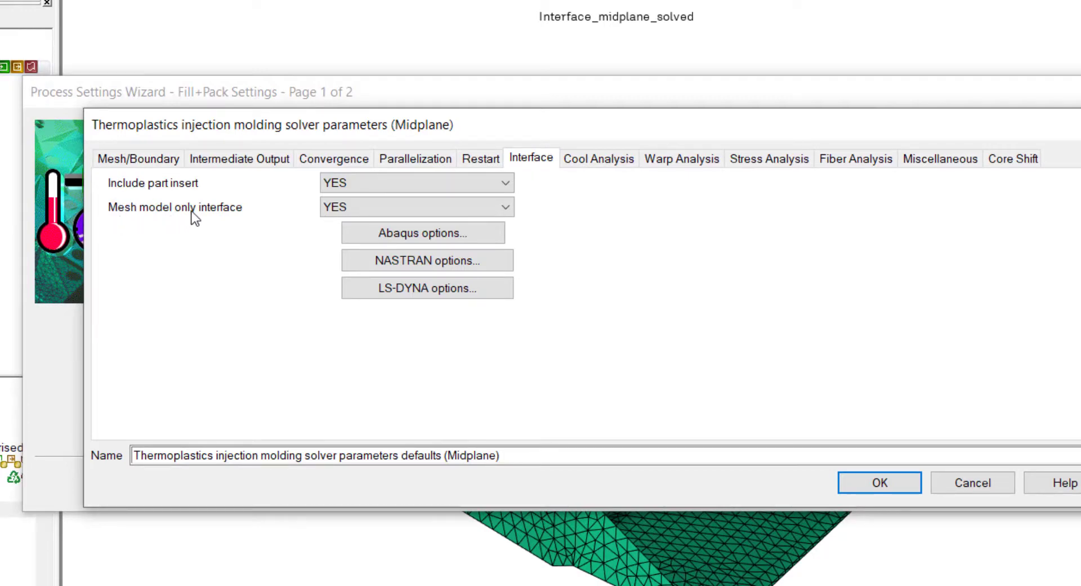
left_click(504, 207)
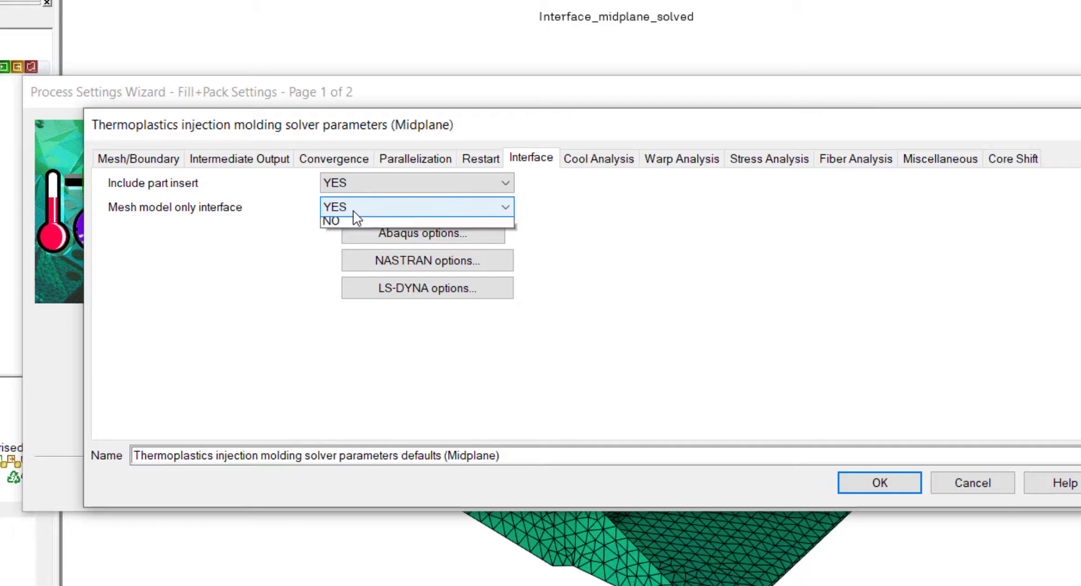
left_click(335, 206)
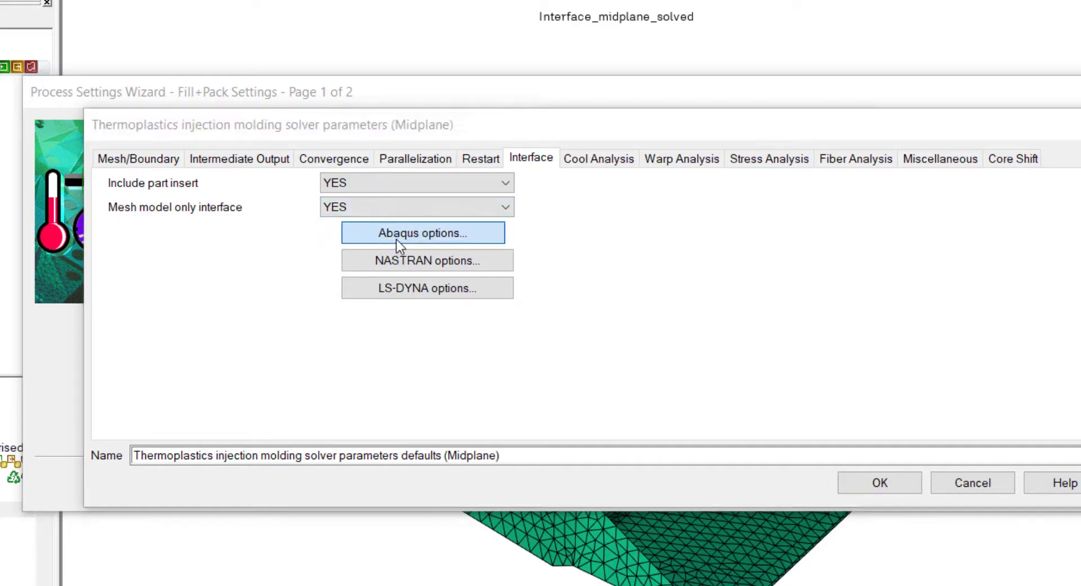
left_click(422, 233)
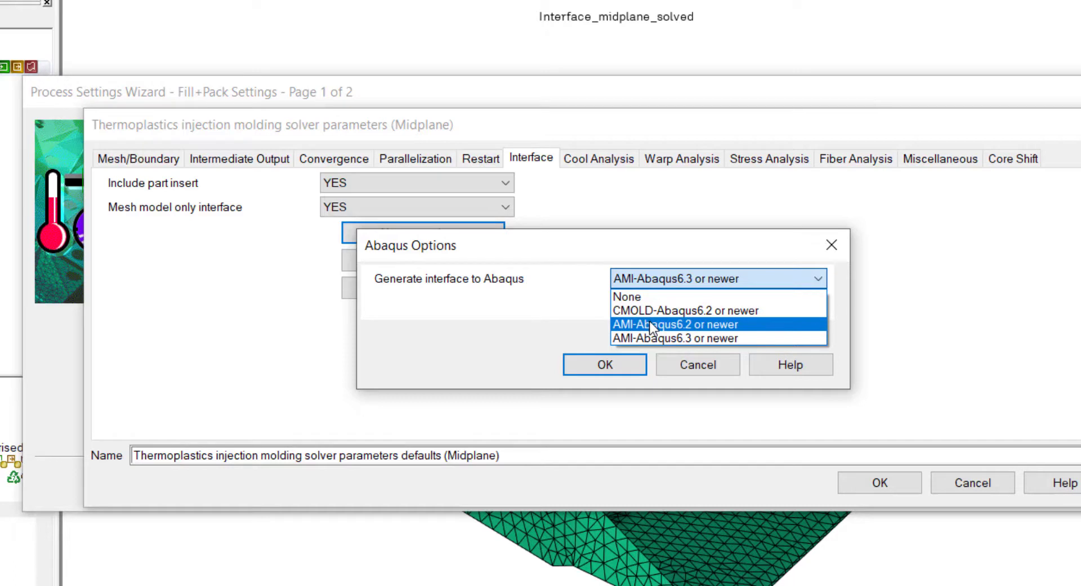
mouse_move(655, 336)
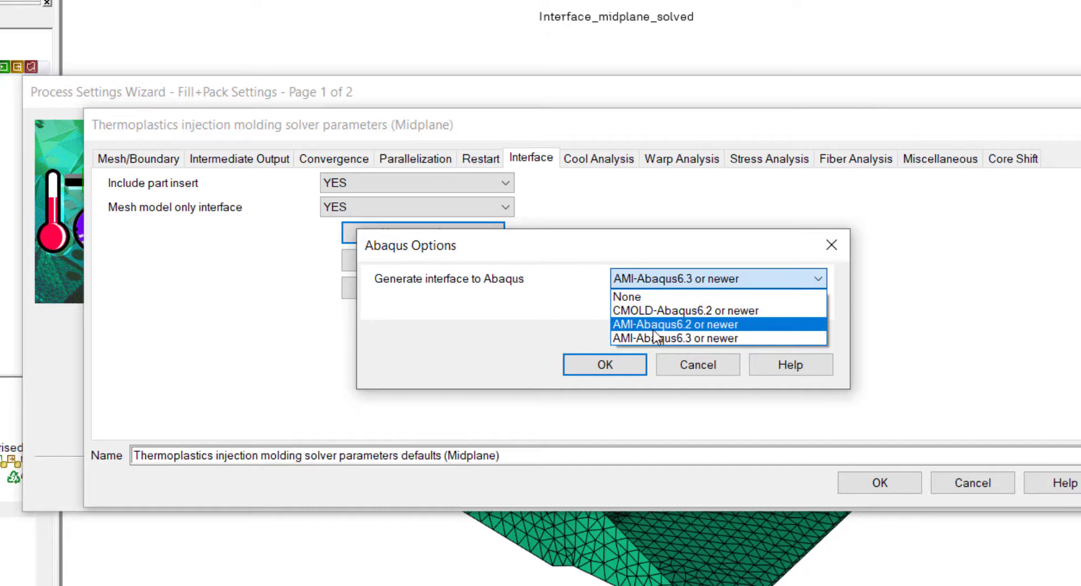
mouse_move(656, 331)
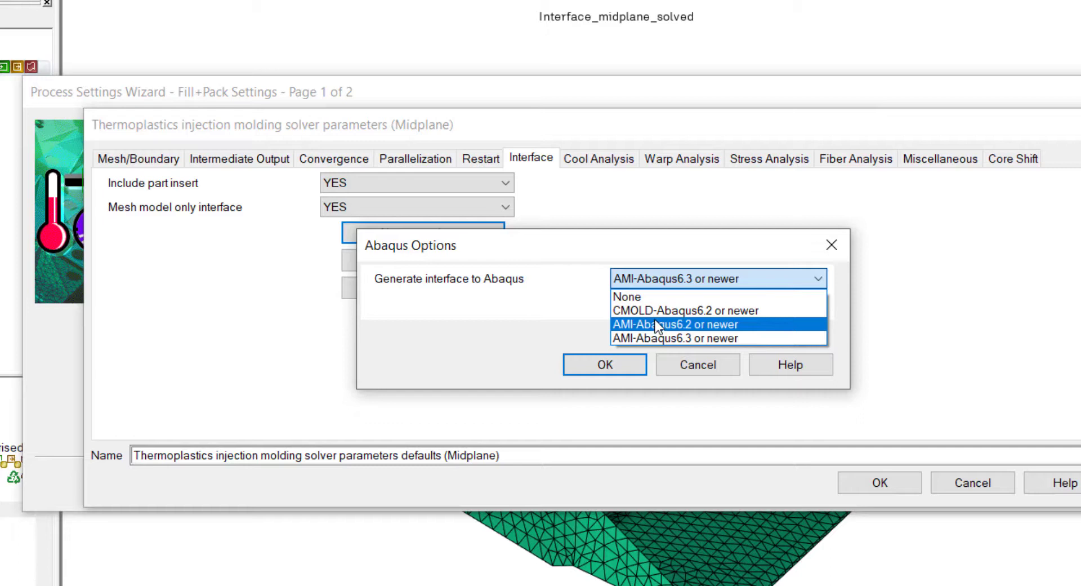
mouse_move(654, 334)
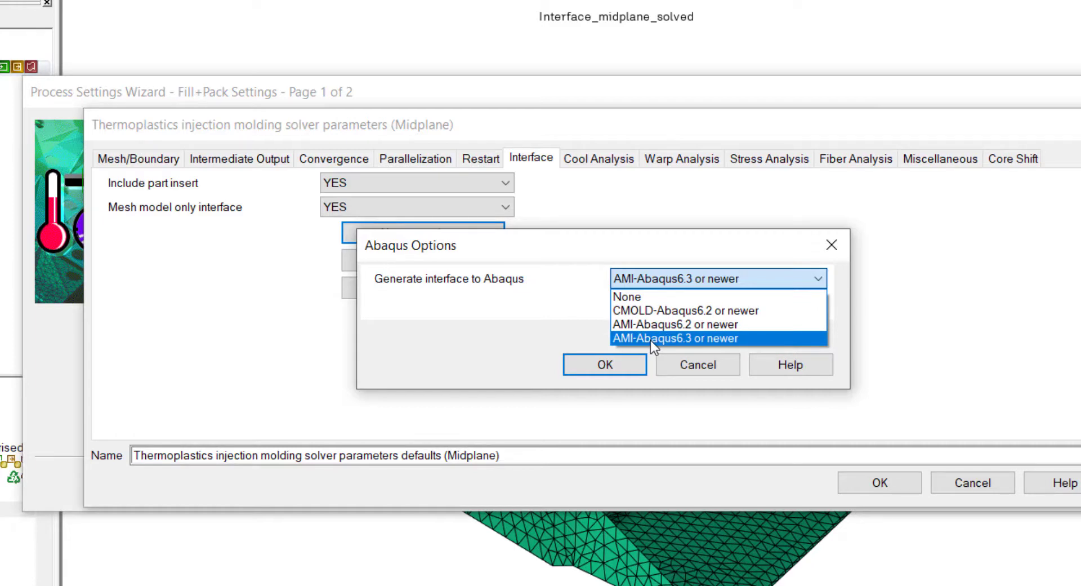
mouse_move(629, 349)
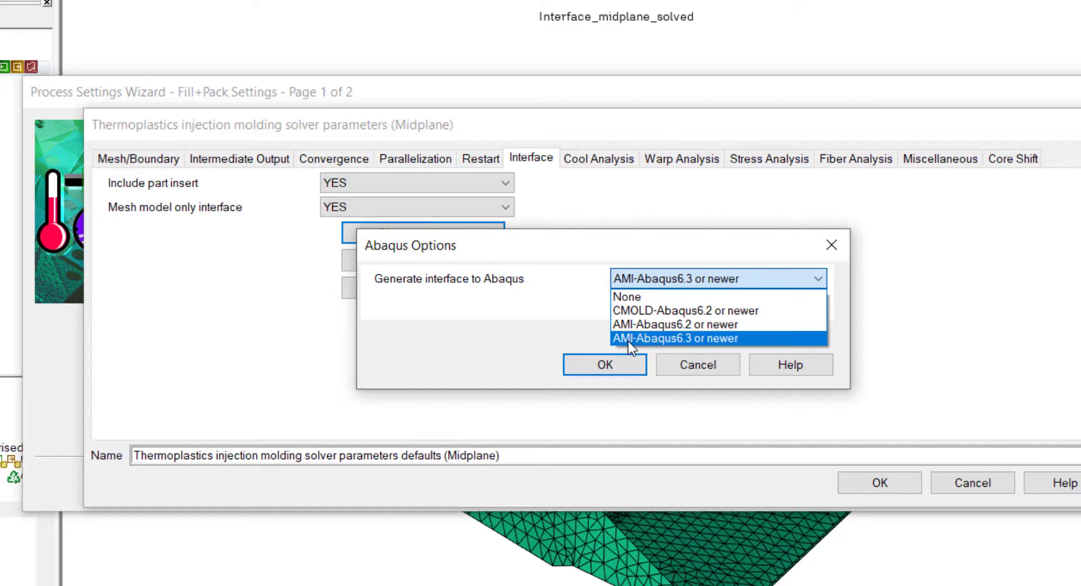
mouse_move(675, 343)
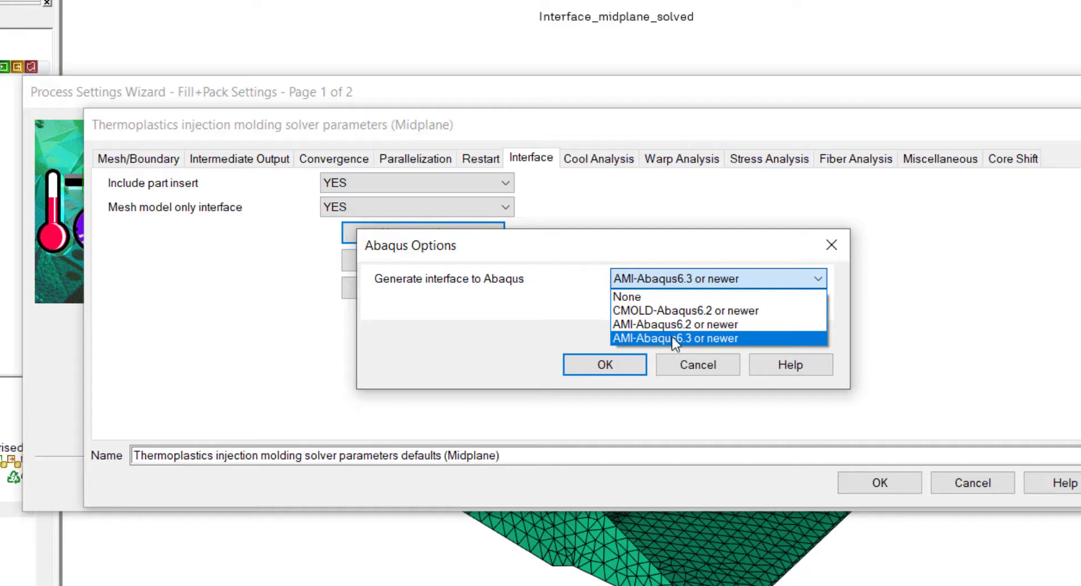
Step: Keep AMI-Abaqus6.3 or newer, then accept the Abaqus, solver parameter and advanced options dialogs
left_click(673, 338)
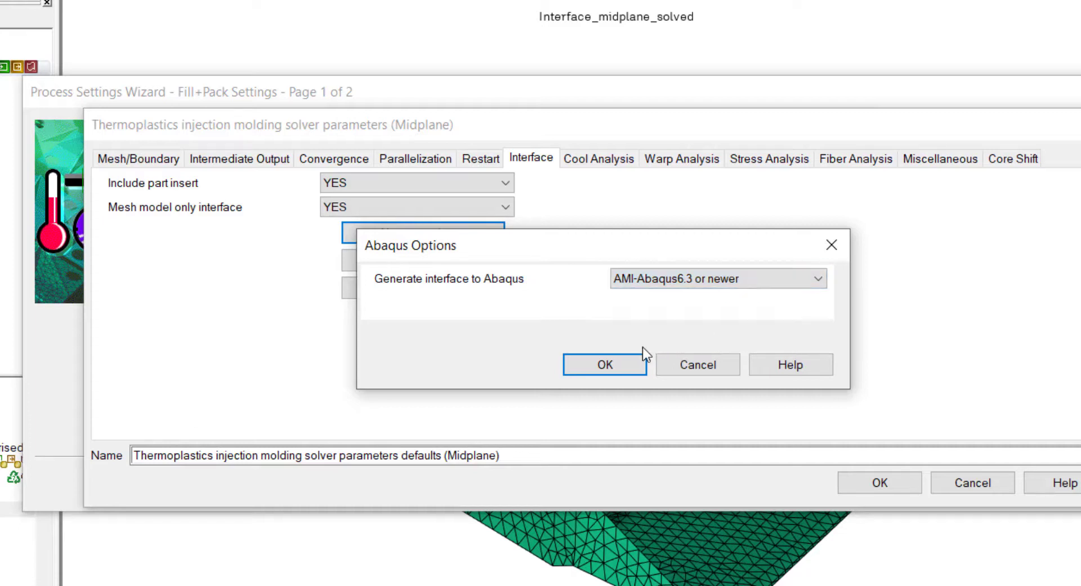
left_click(603, 364)
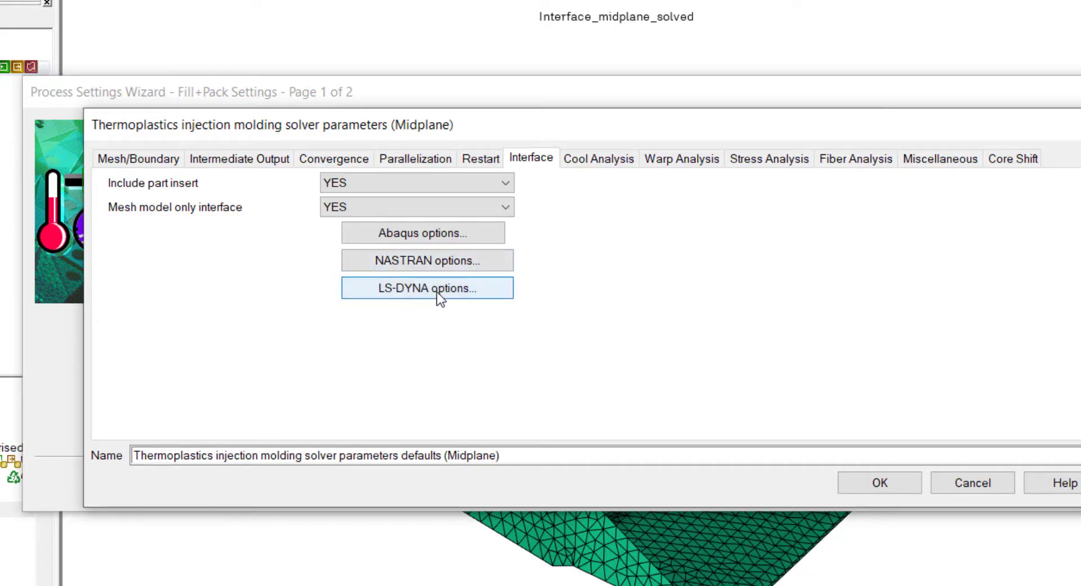
mouse_move(879, 482)
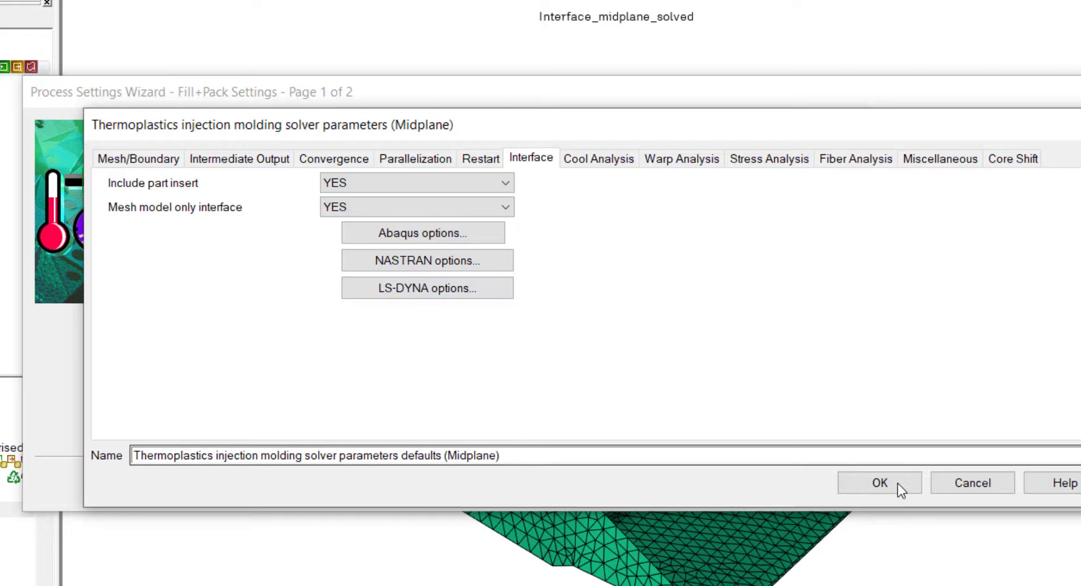
left_click(879, 482)
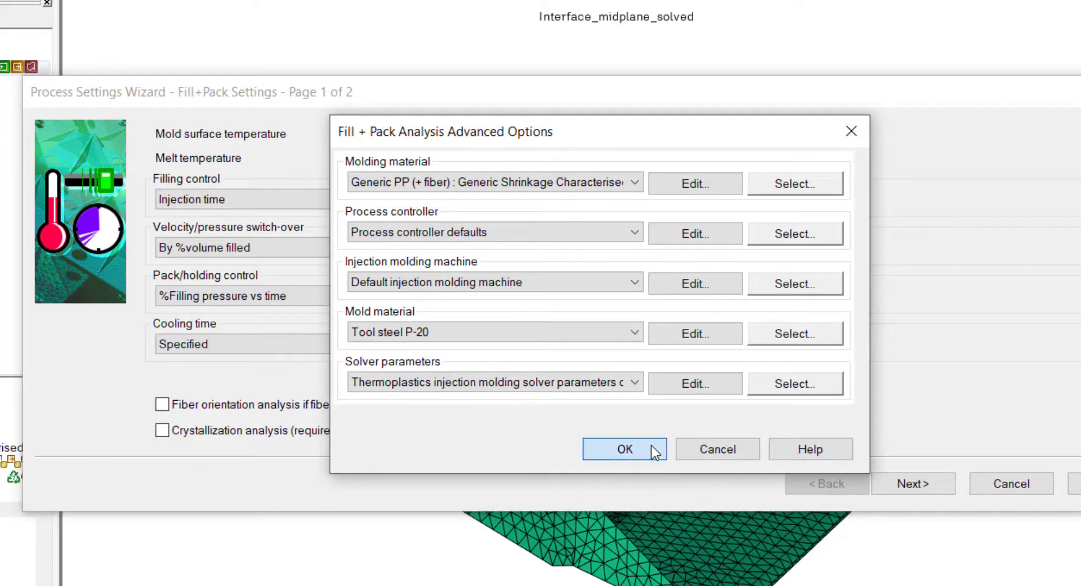
left_click(623, 448)
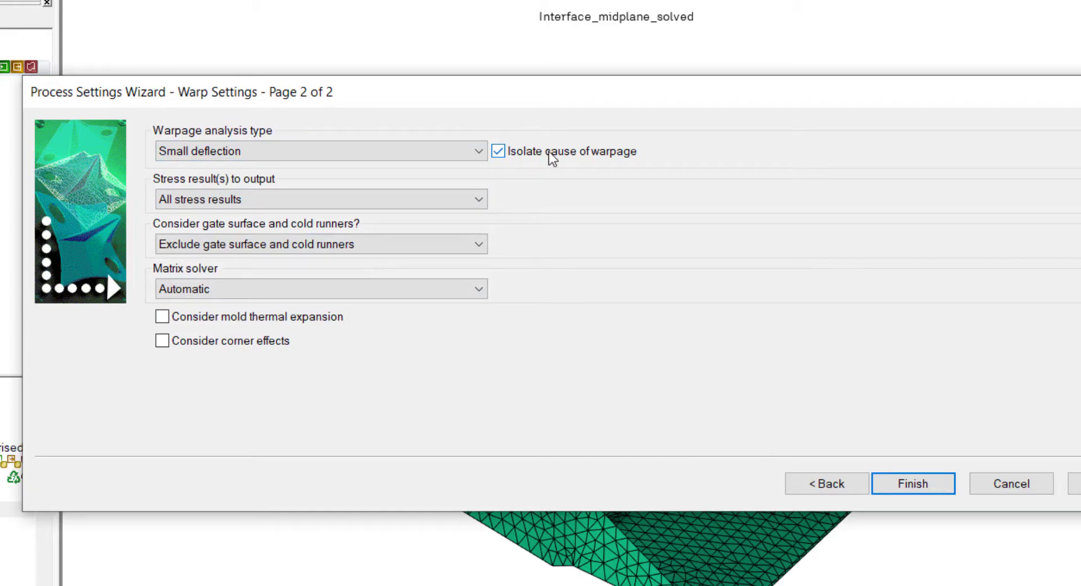
Step: Keep small deflection warp, output all stress results, and finish the wizard
left_click(319, 151)
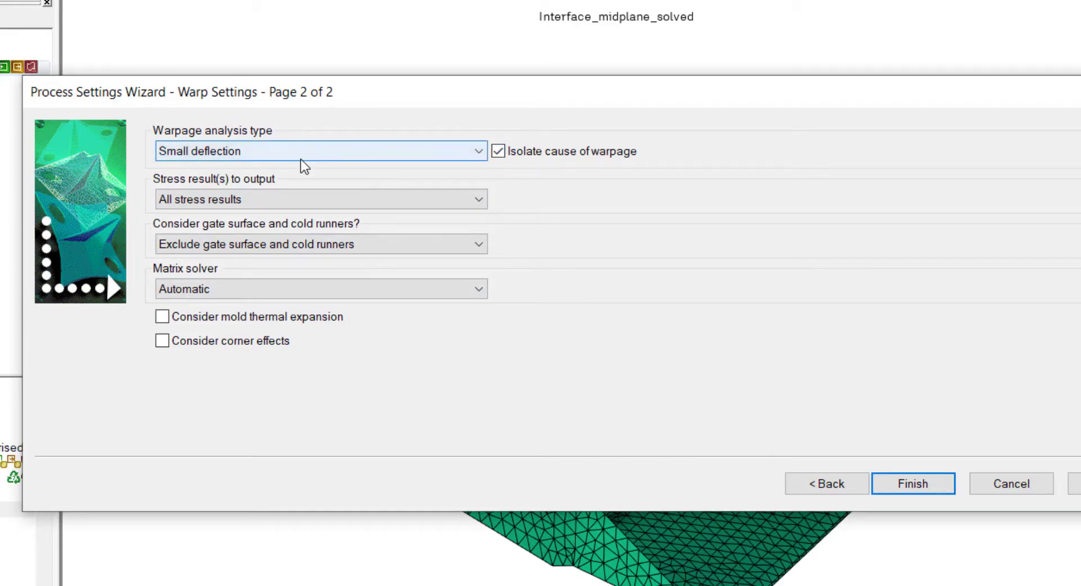
mouse_move(251, 165)
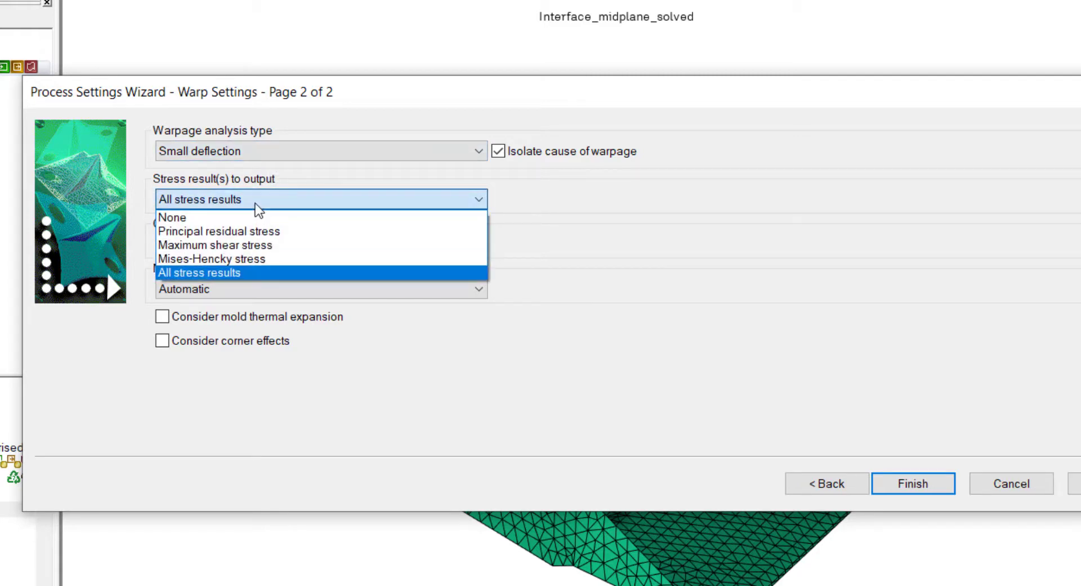
left_click(200, 272)
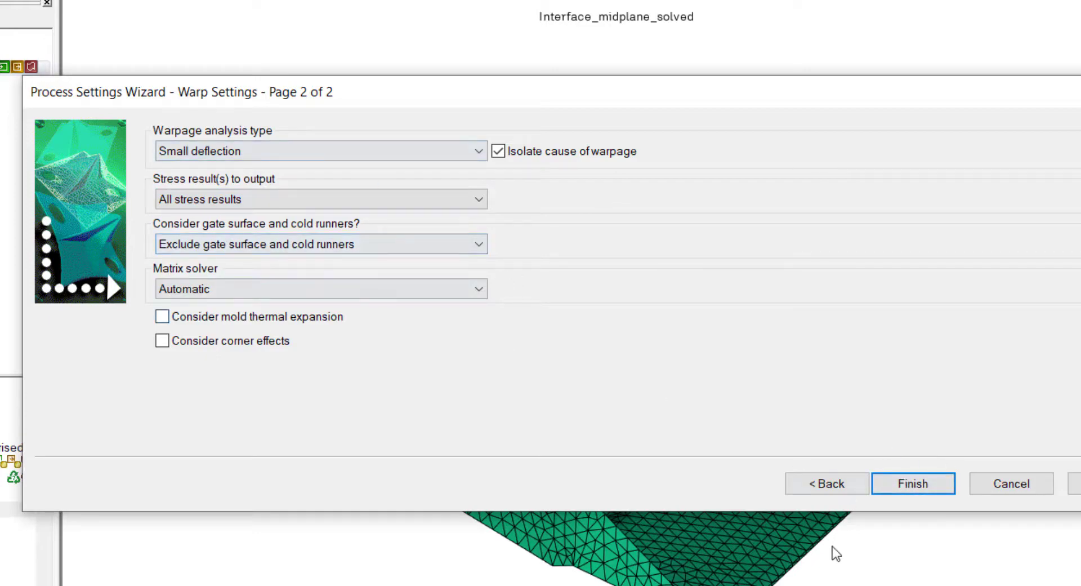
left_click(912, 483)
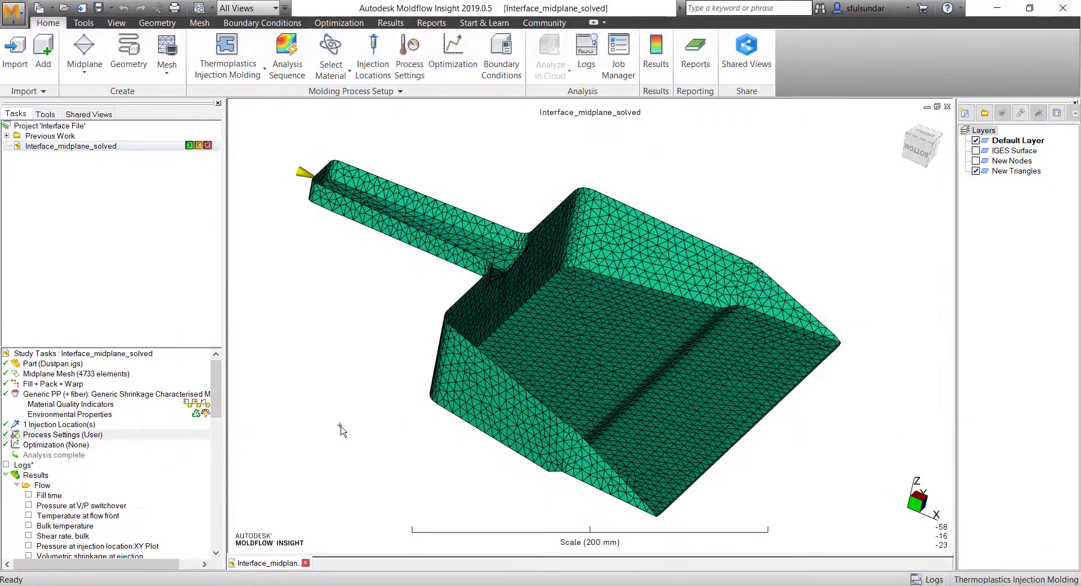
scroll("down", 3)
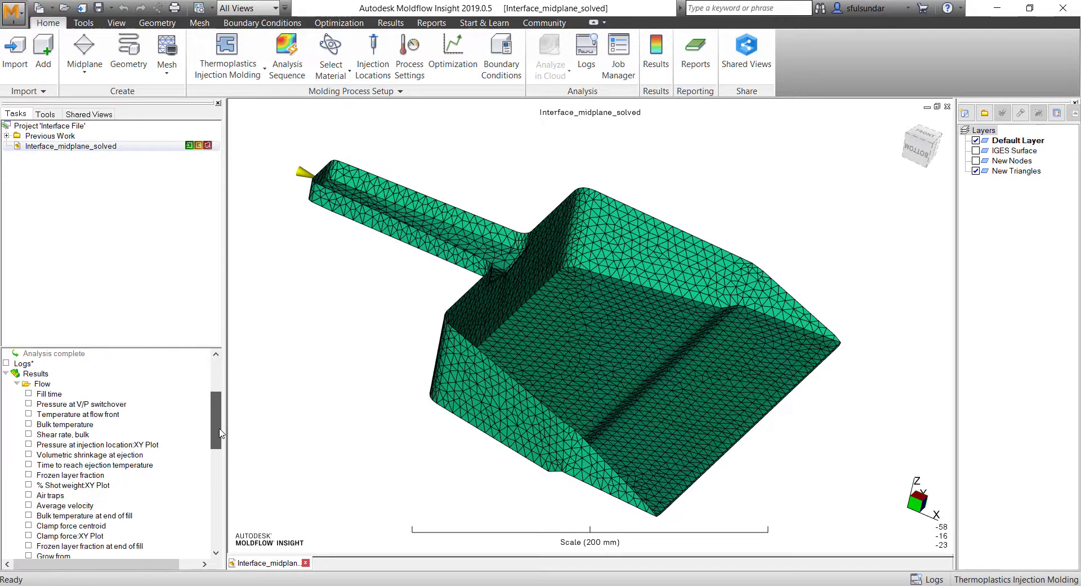
scroll("down", 3)
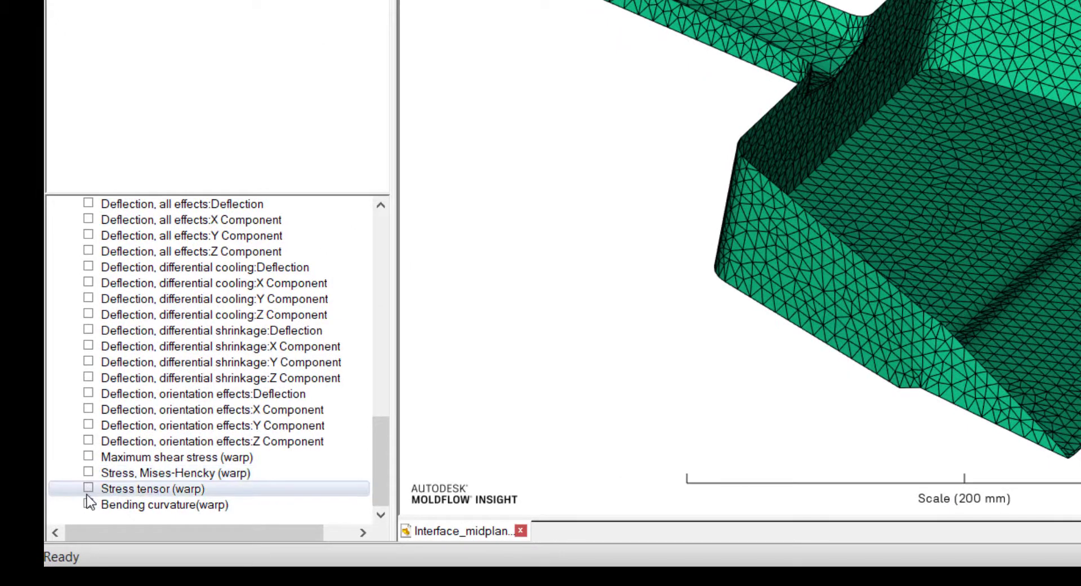
left_click(172, 457)
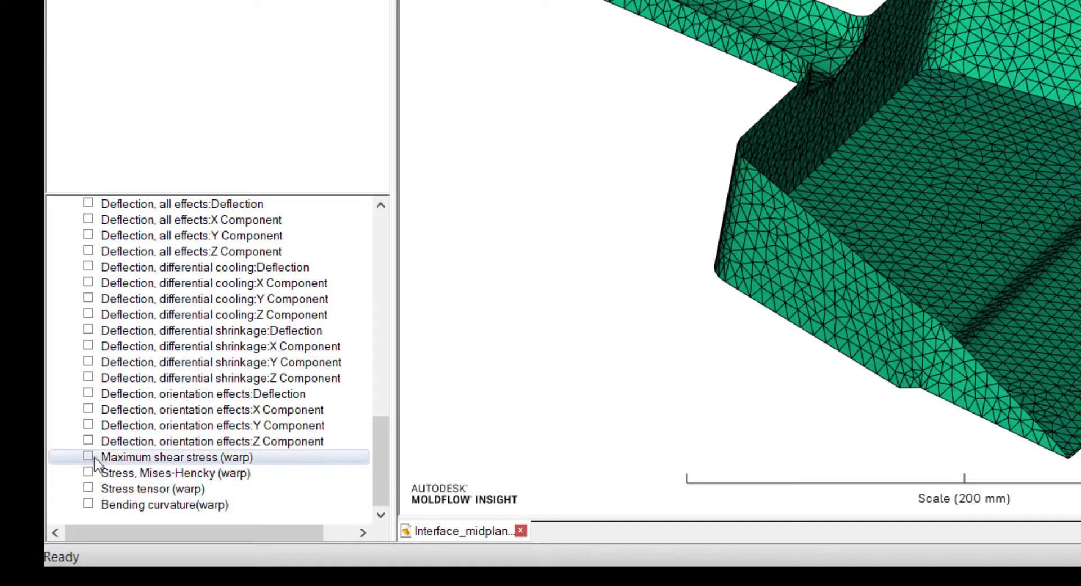
left_click(173, 472)
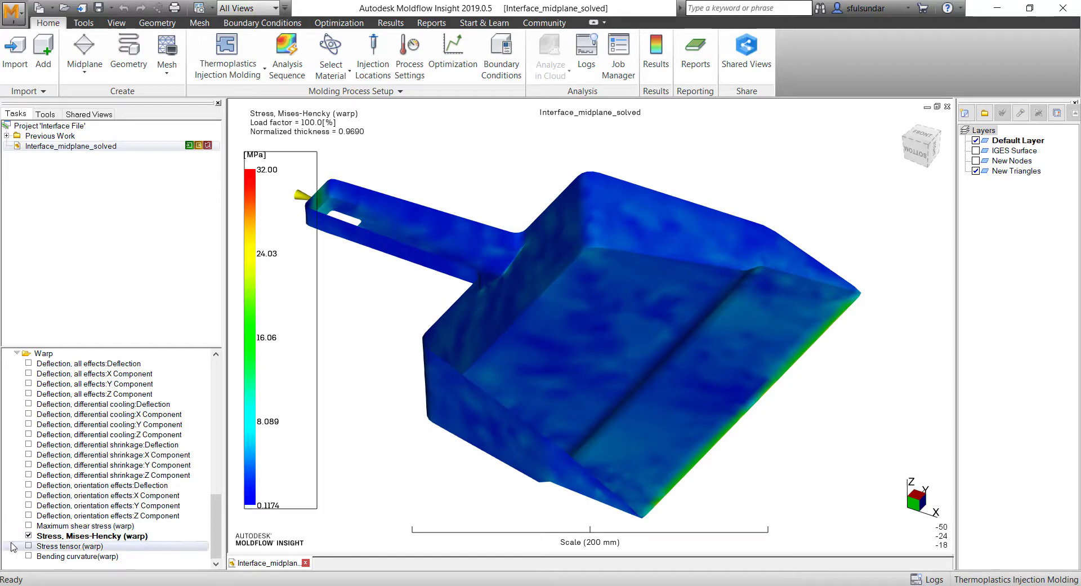
left_click(28, 536)
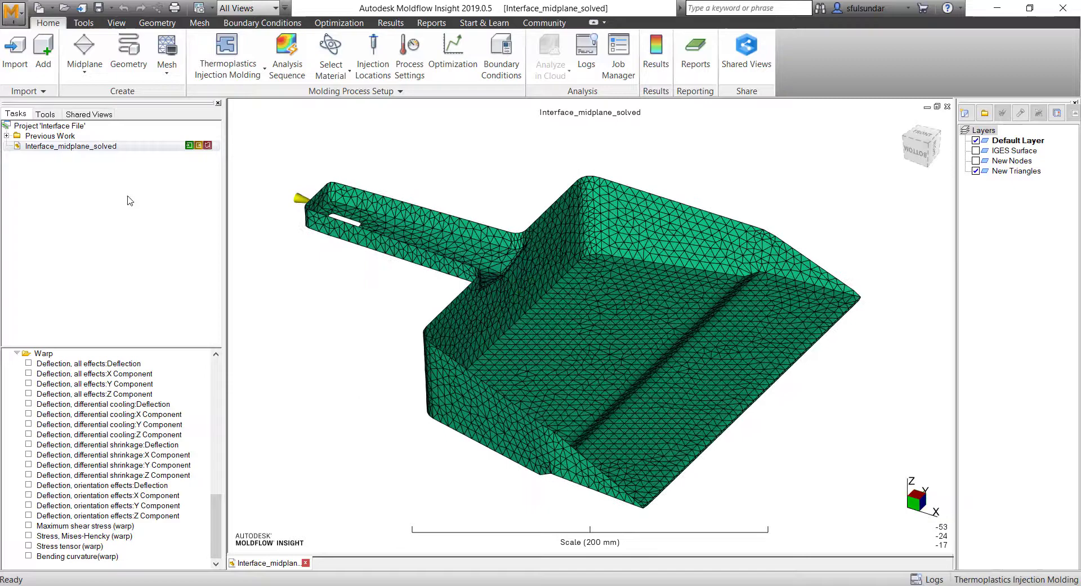
Step: Export the model as a Patran File (*.pat) named Interface_File_Mesh
left_click(12, 13)
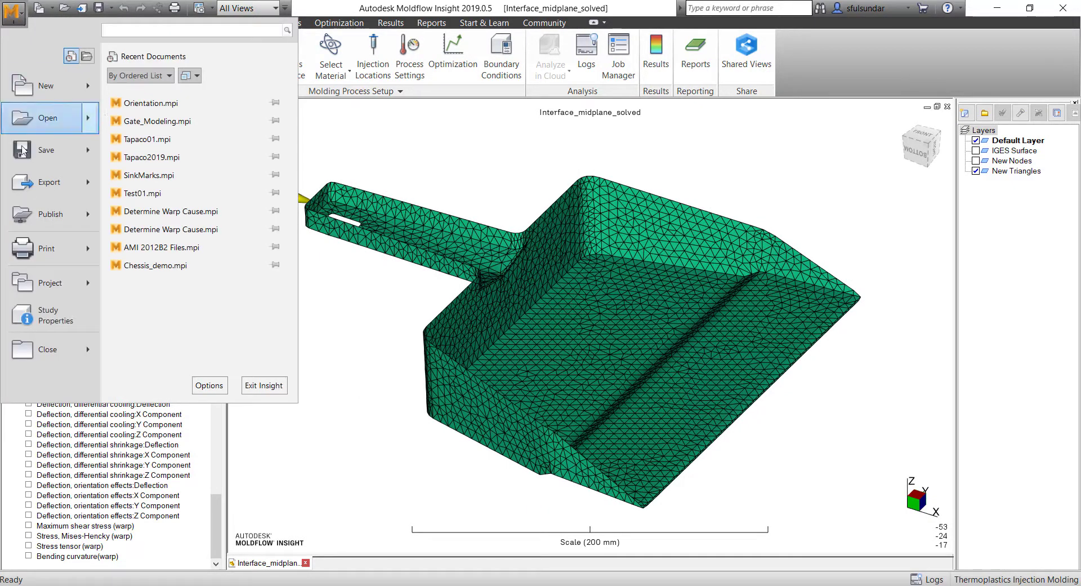
left_click(50, 214)
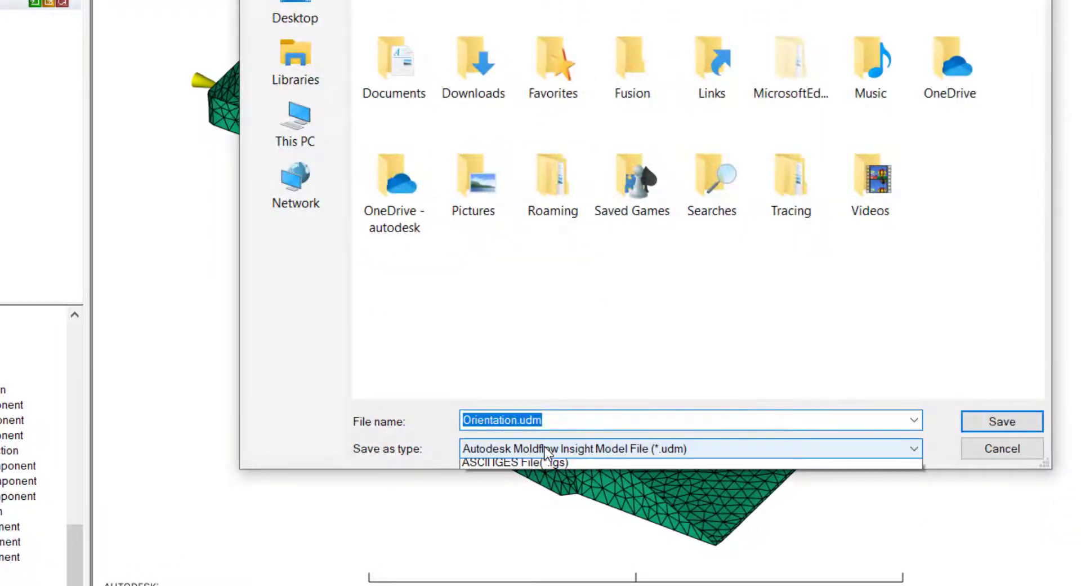
left_click(912, 448)
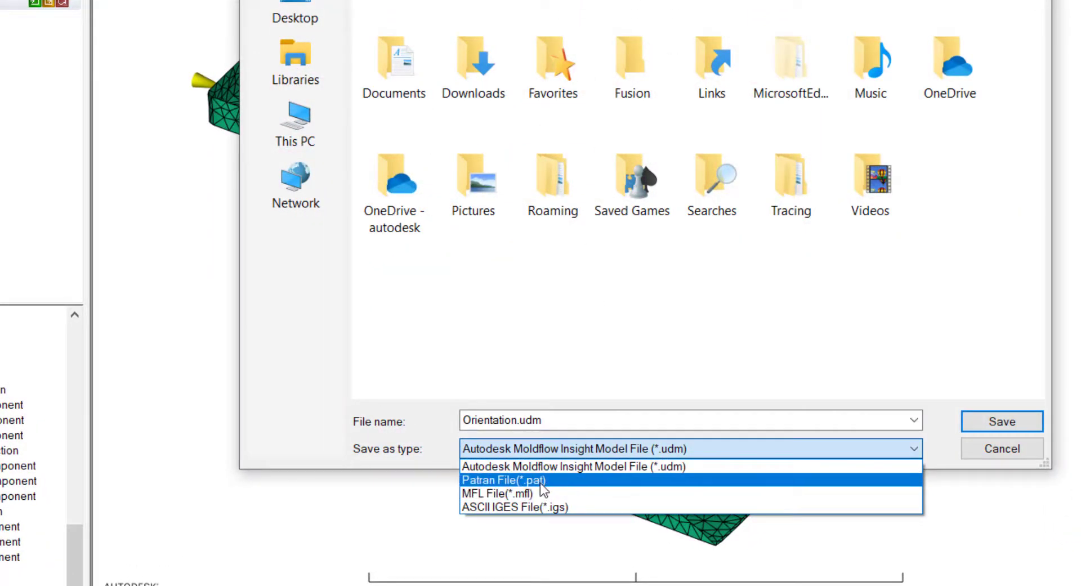
left_click(510, 479)
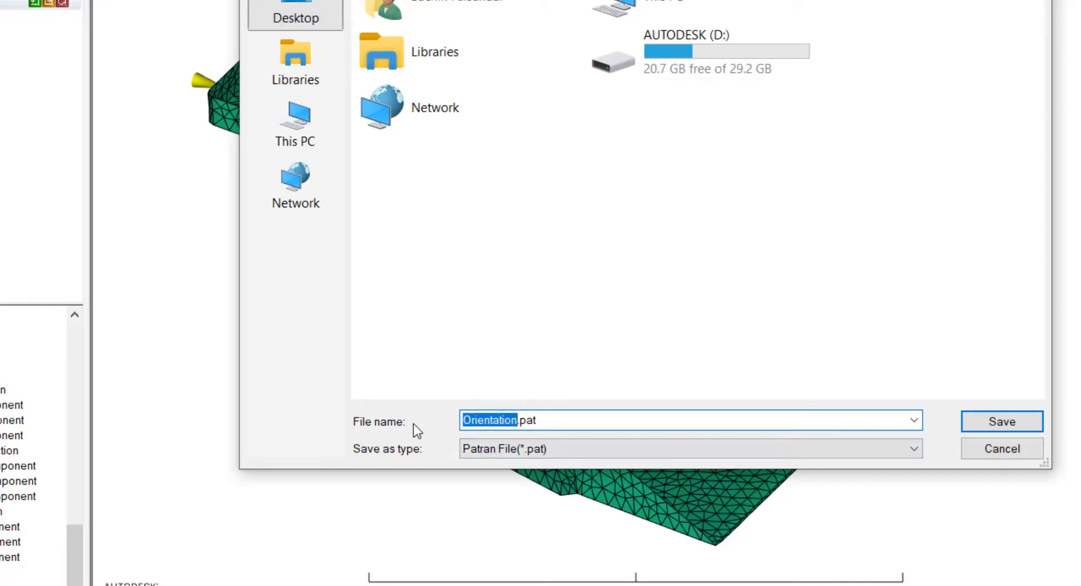
type("Interface.pat")
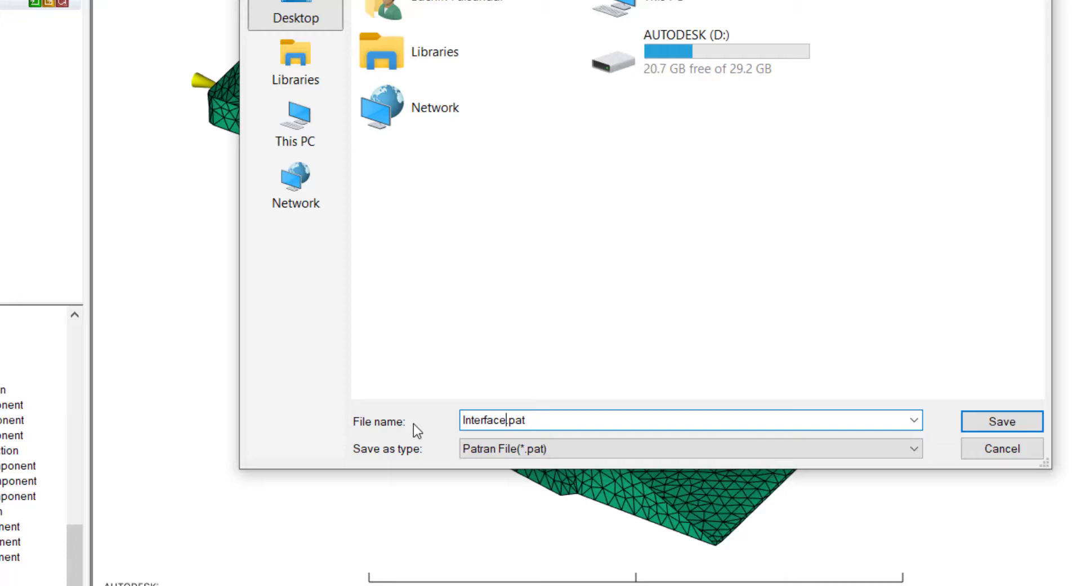
type("_File_Mesh")
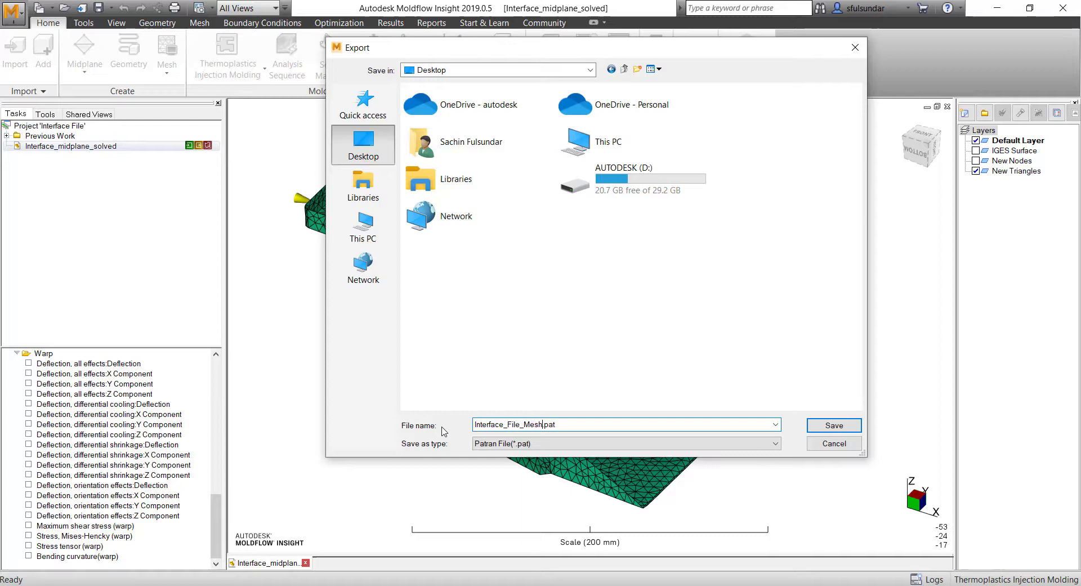
mouse_move(831, 423)
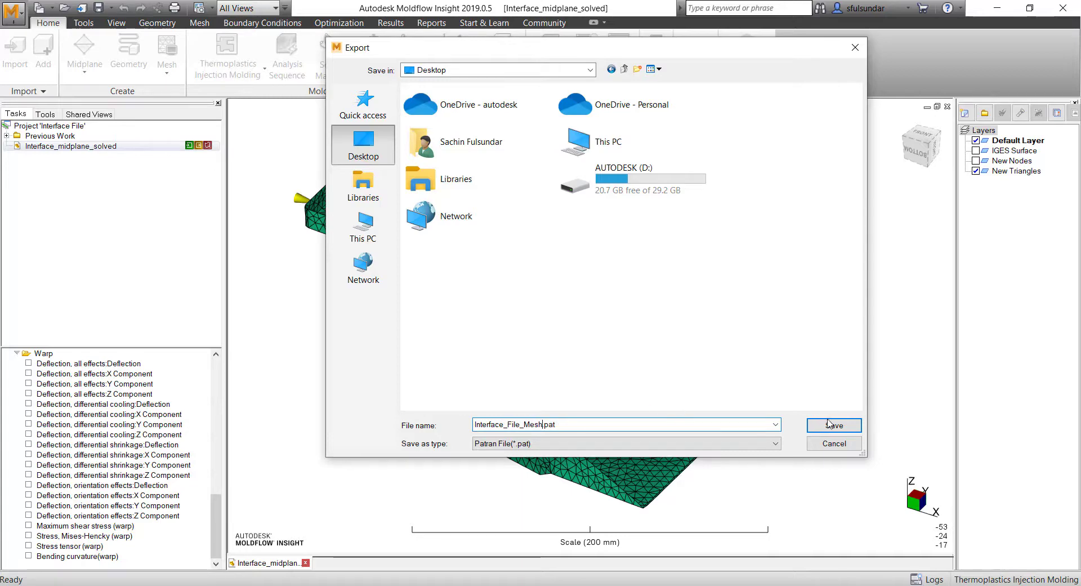
left_click(834, 424)
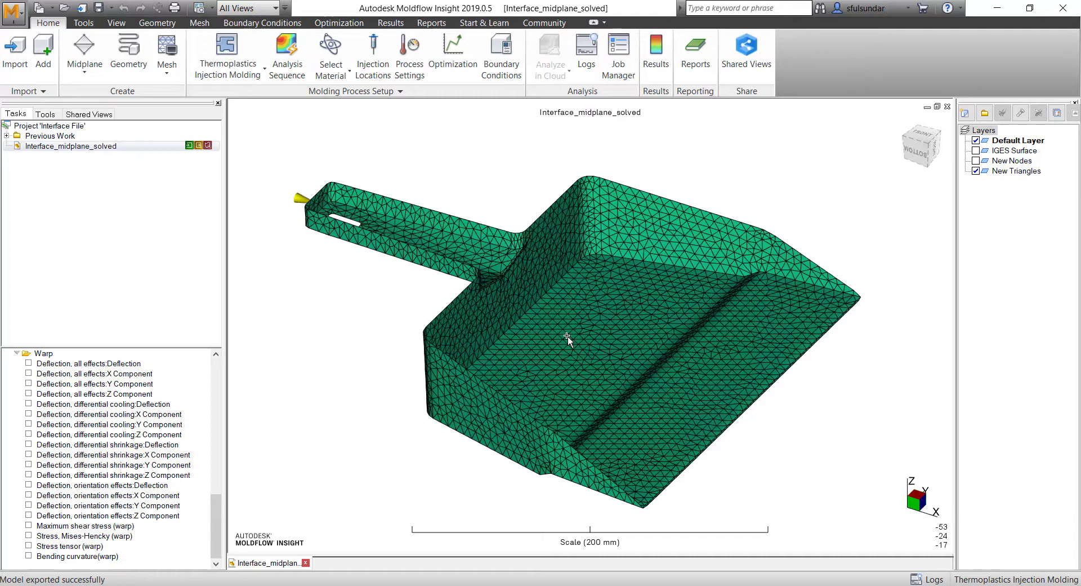
mouse_move(503, 338)
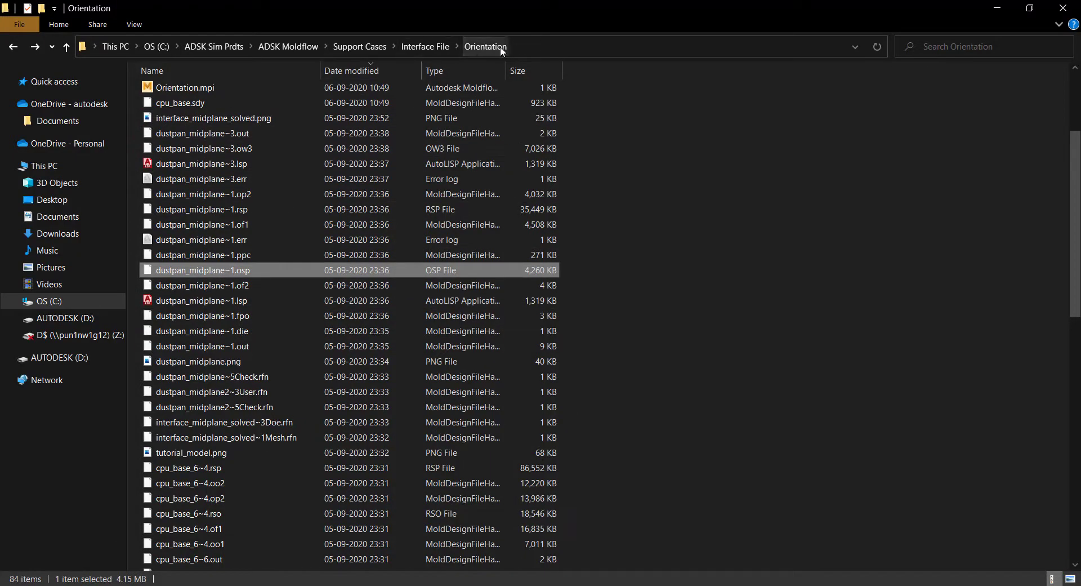
mouse_move(249, 283)
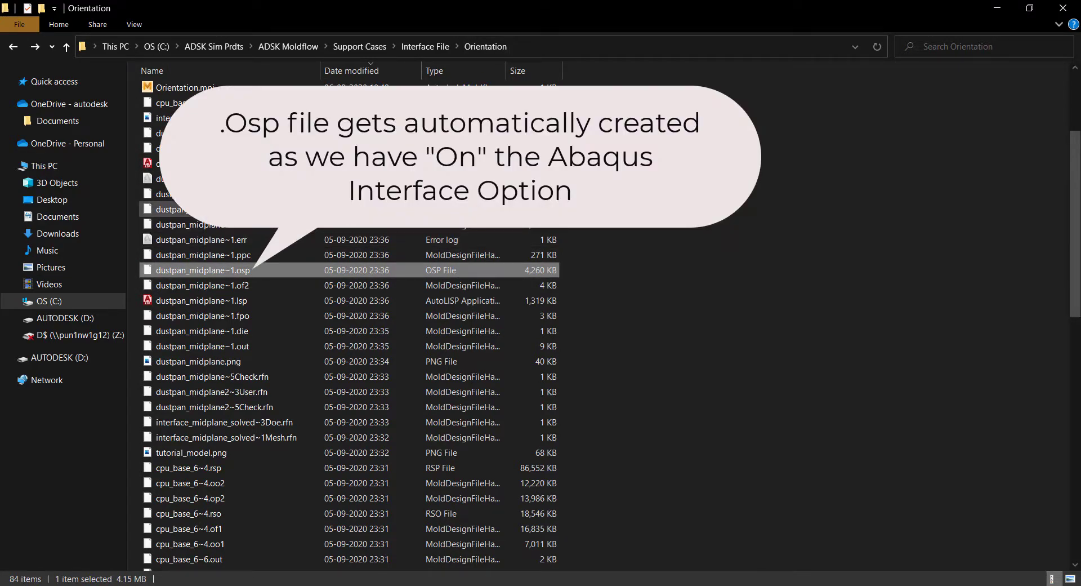
mouse_move(245, 279)
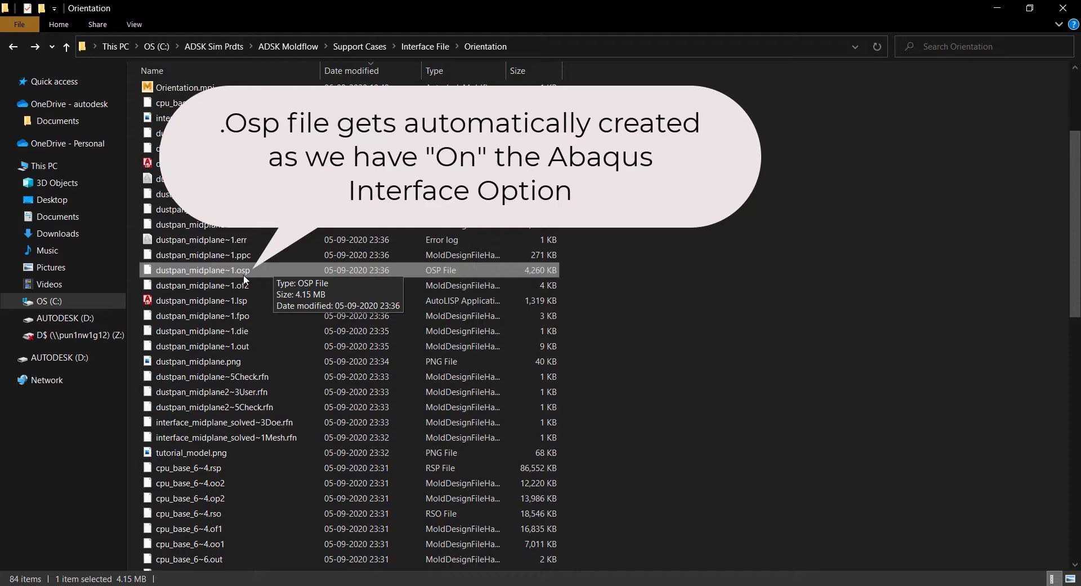
mouse_move(265, 274)
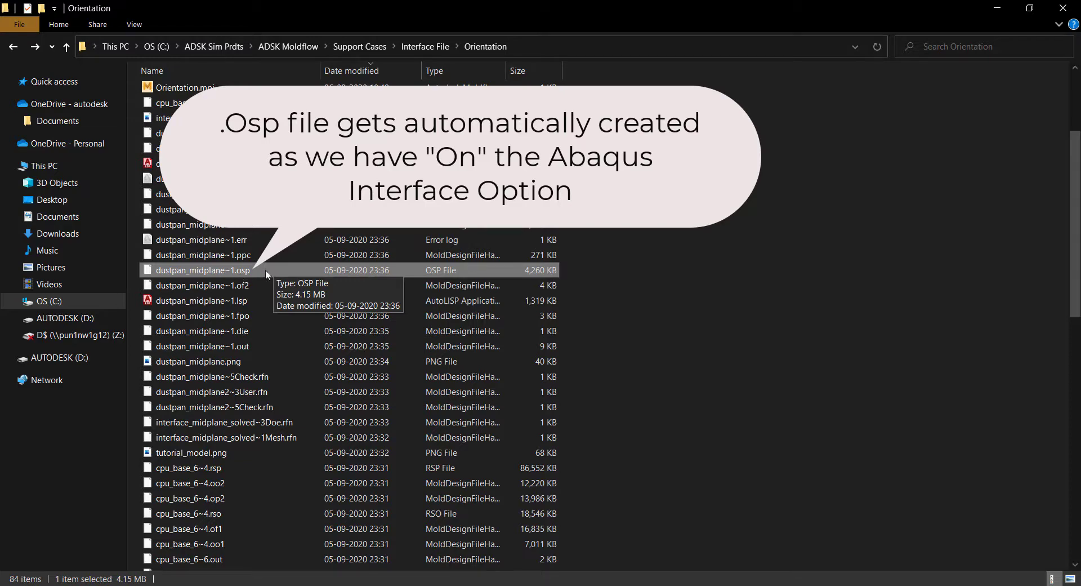
Step: Bring up the actions for dustpan_midplane~1.osp in the Orientation folder, then dismiss them
right_click(204, 269)
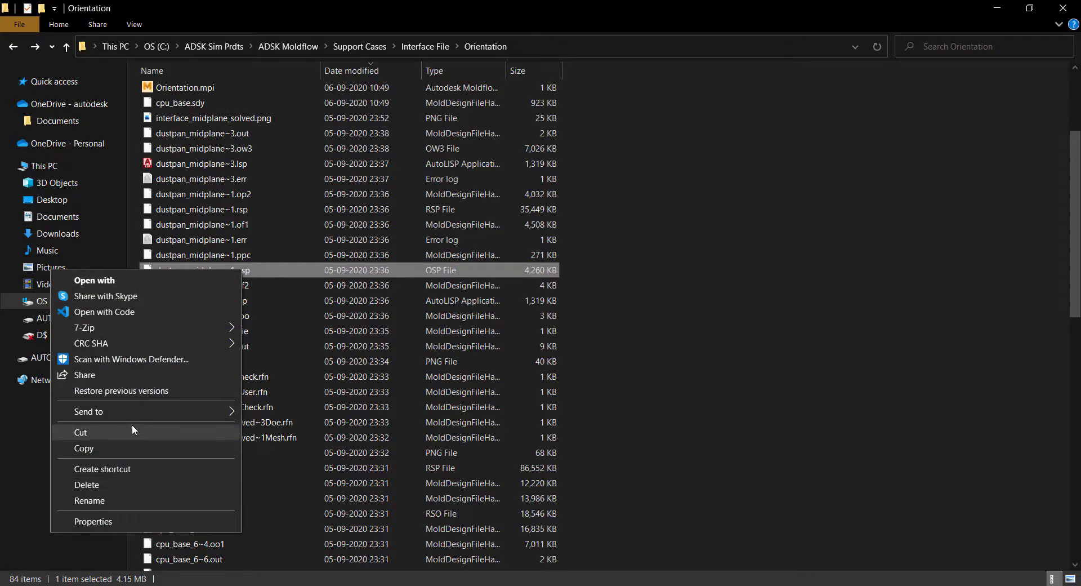
mouse_move(274, 270)
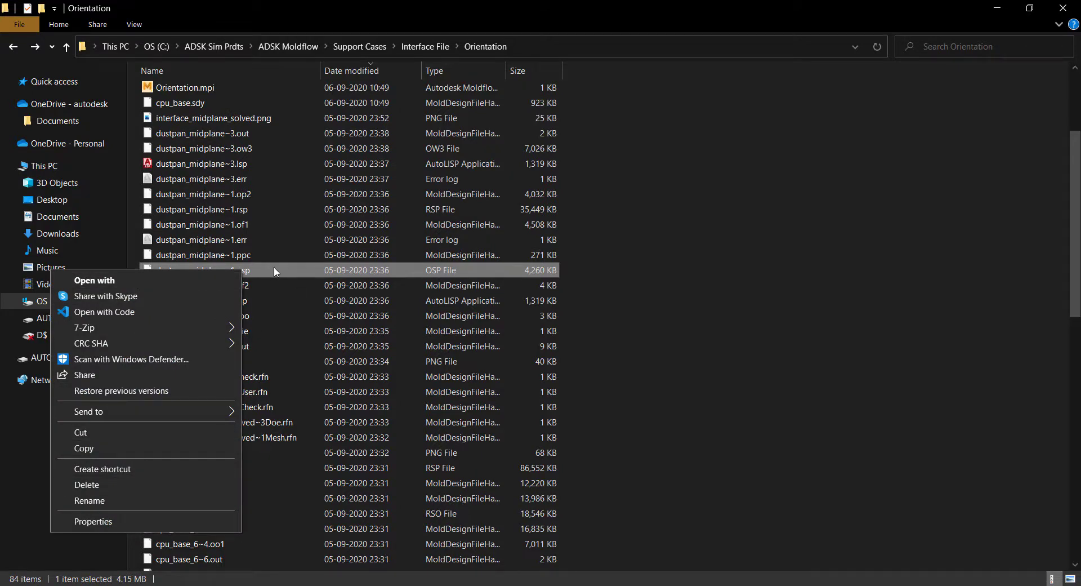
mouse_move(289, 273)
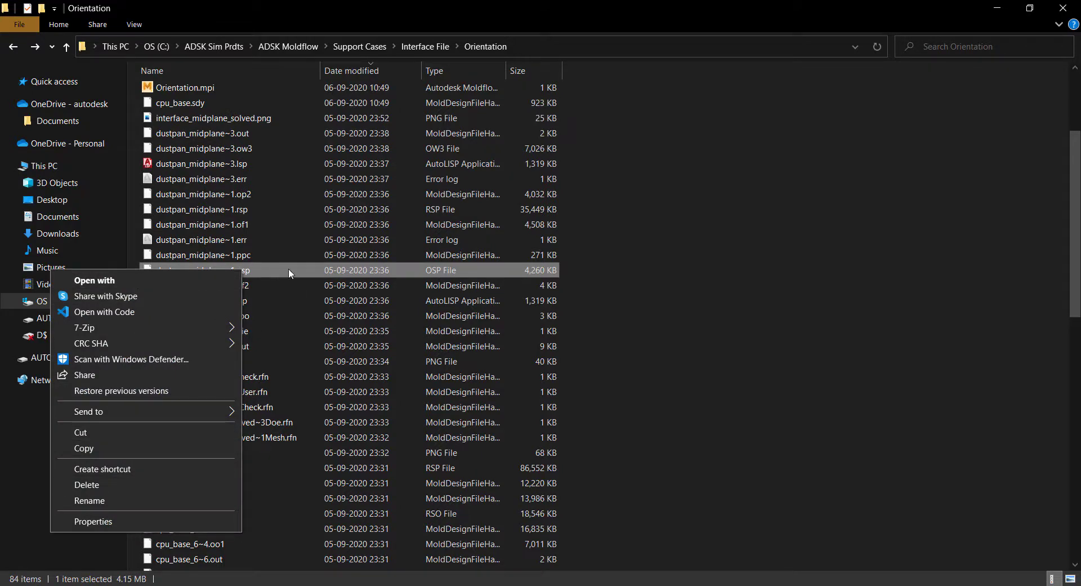
key("Escape")
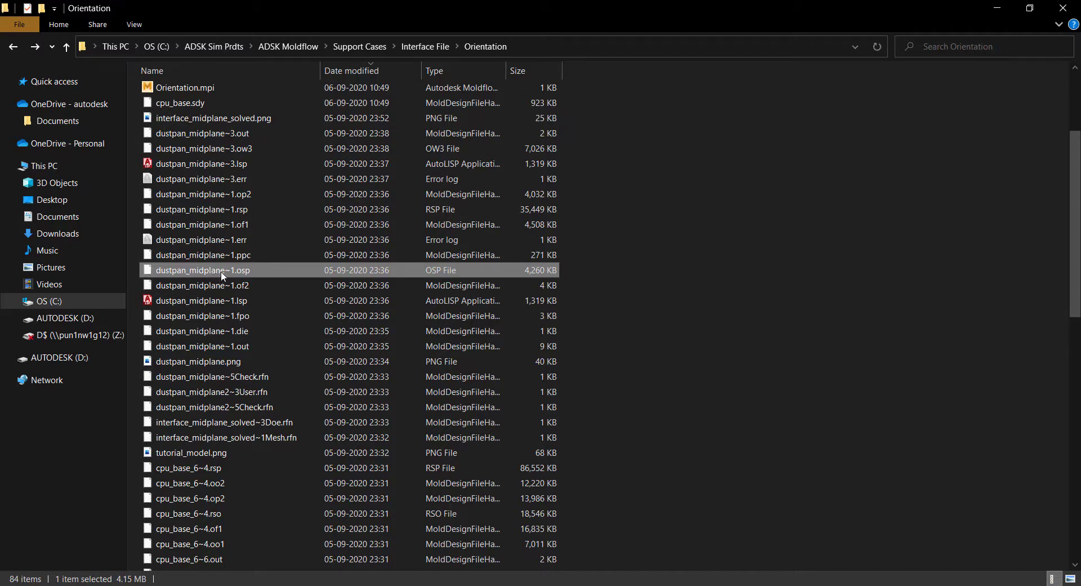
mouse_move(203, 270)
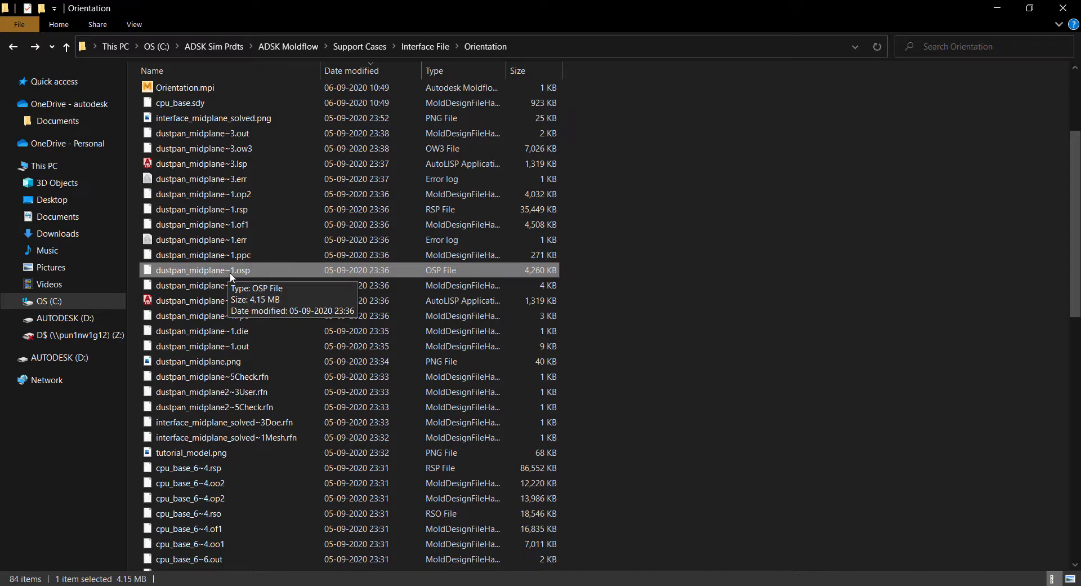
mouse_move(229, 275)
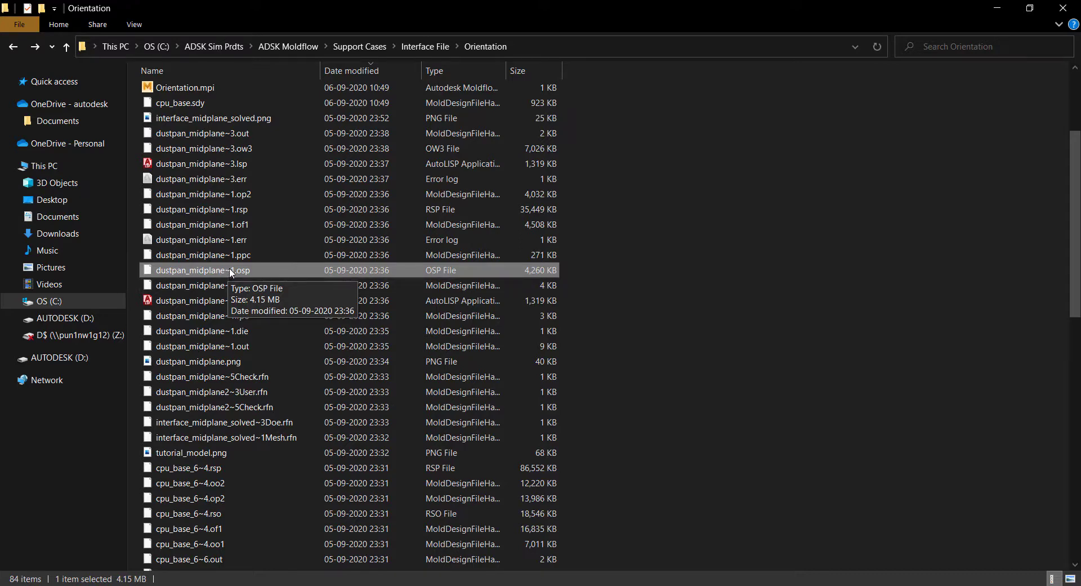
mouse_move(214, 275)
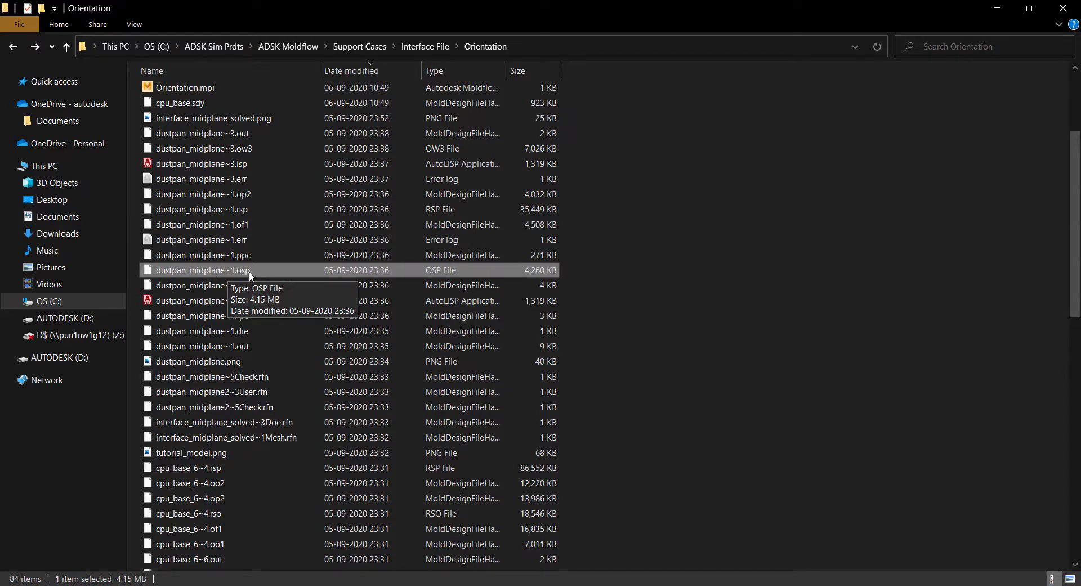
mouse_move(813, 95)
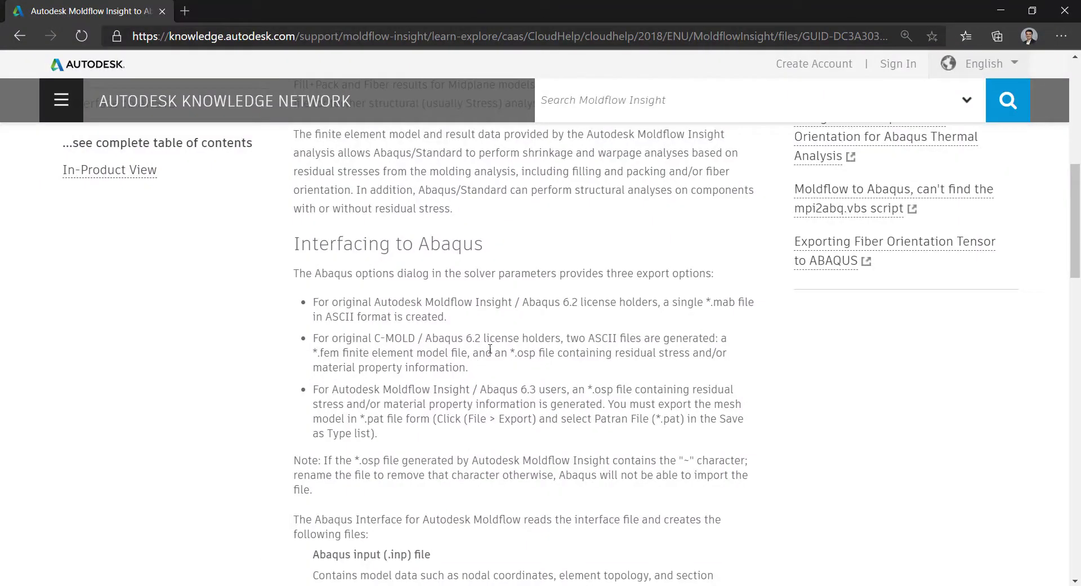
Step: Highlight the Neutral (.shf) and Initial stress headings and the .osp file name note
scroll("down", 3)
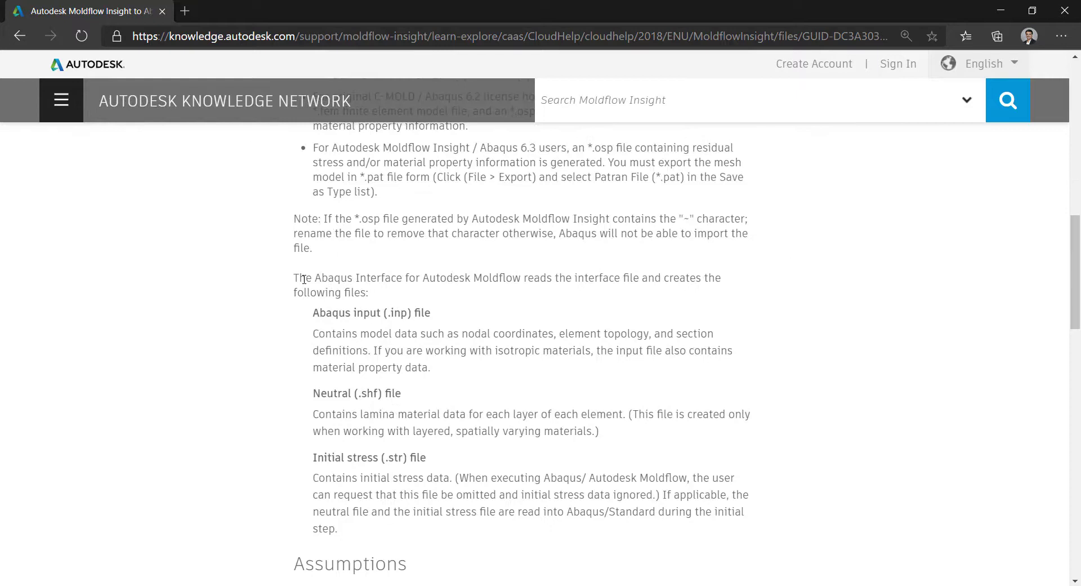
left_click_drag(307, 277, 663, 277)
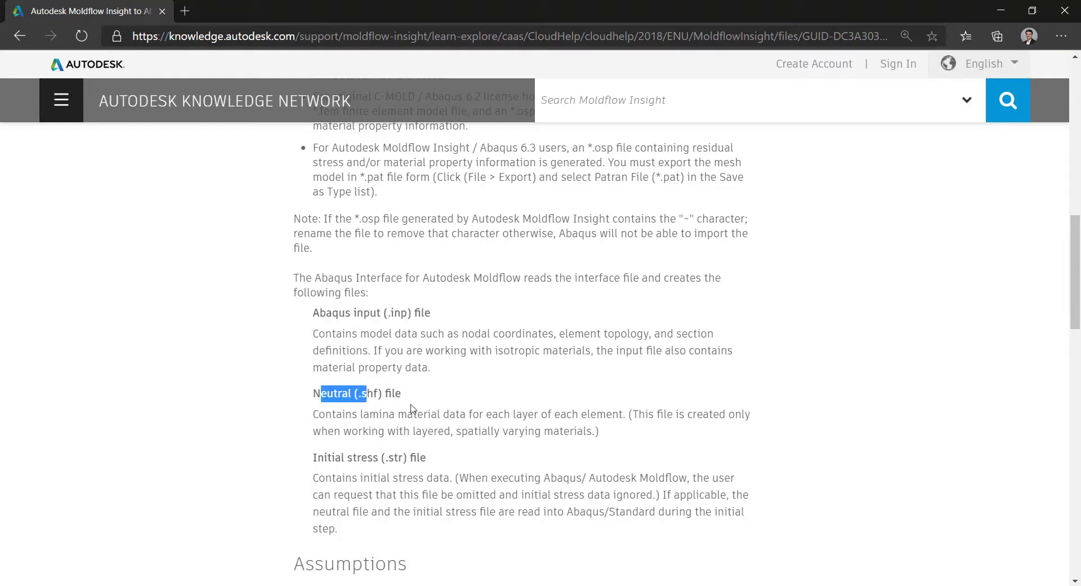
mouse_move(405, 432)
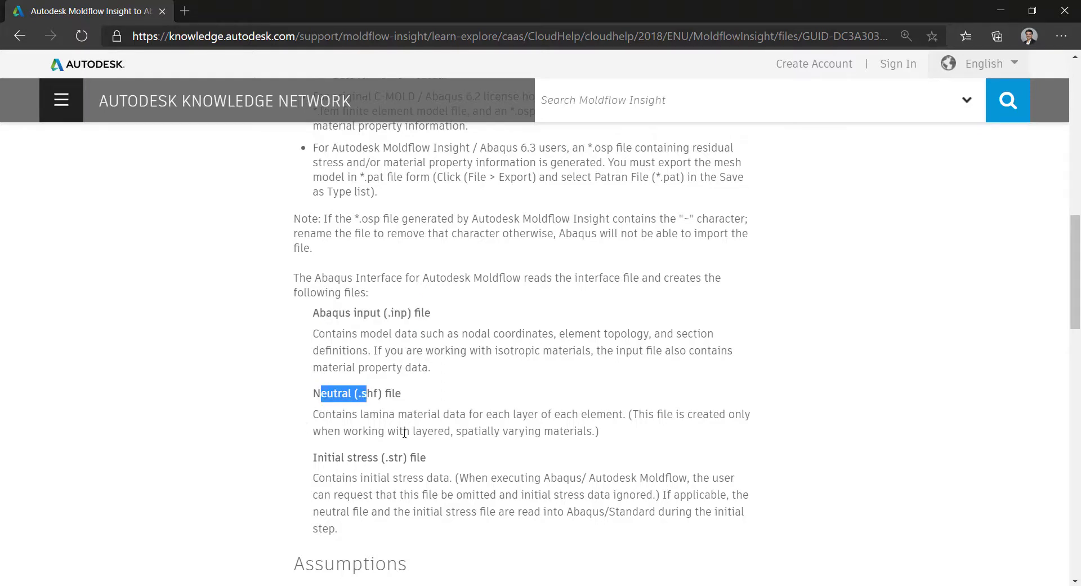
double_click(346, 458)
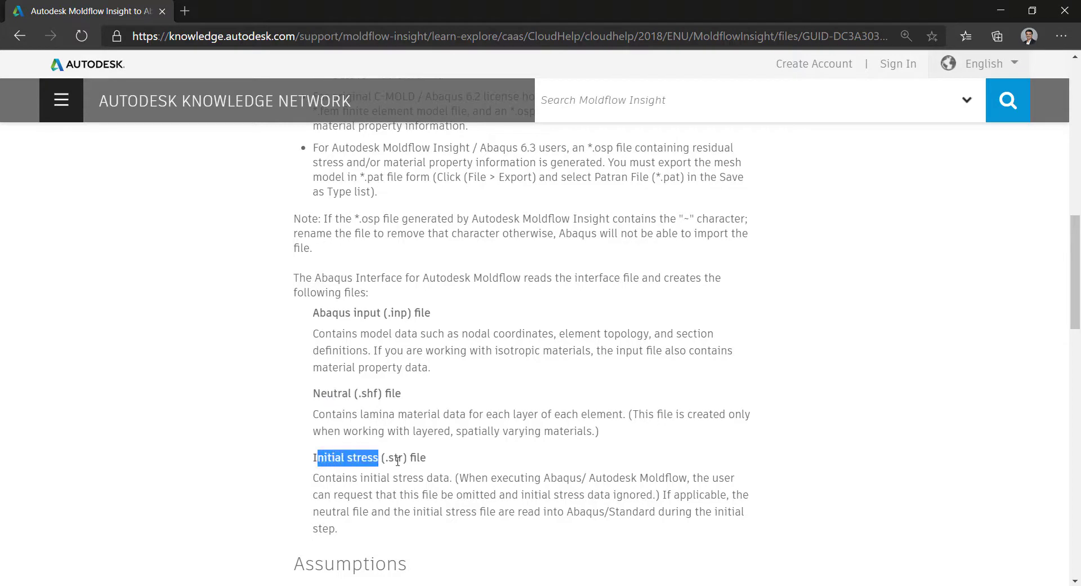
mouse_move(465, 306)
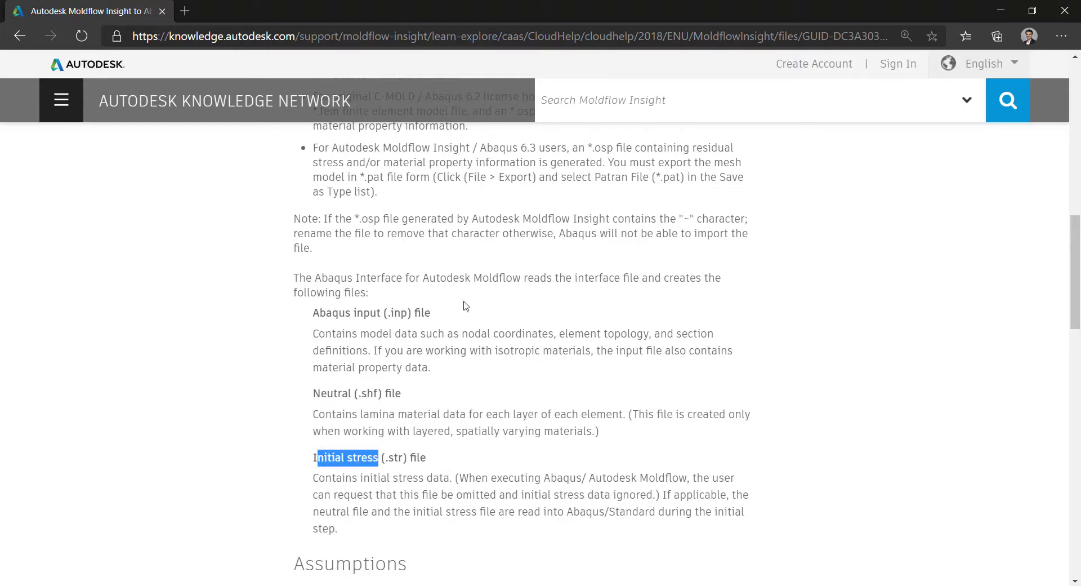
scroll("up", 3)
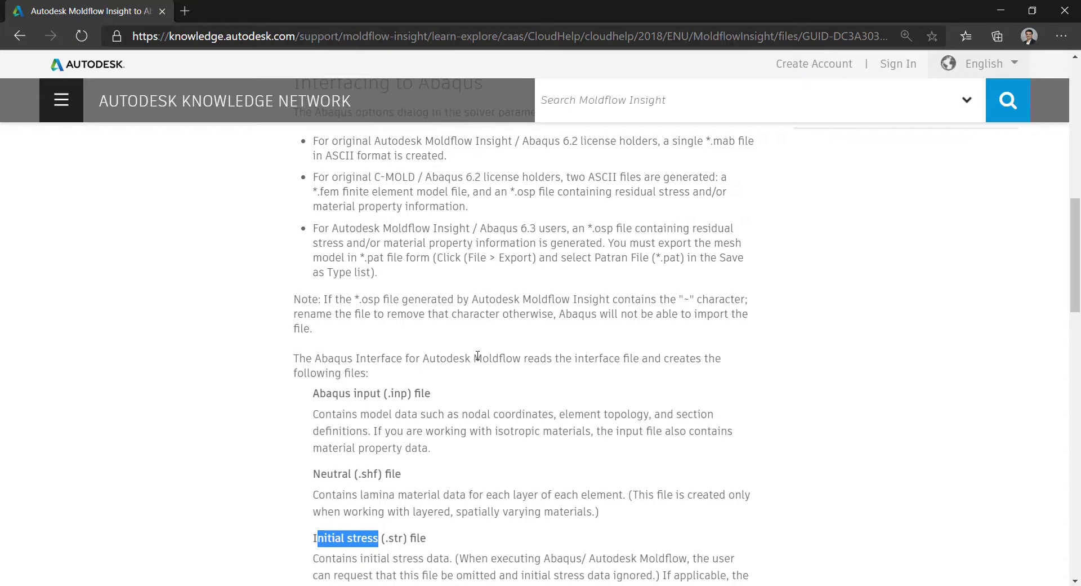
mouse_move(596, 364)
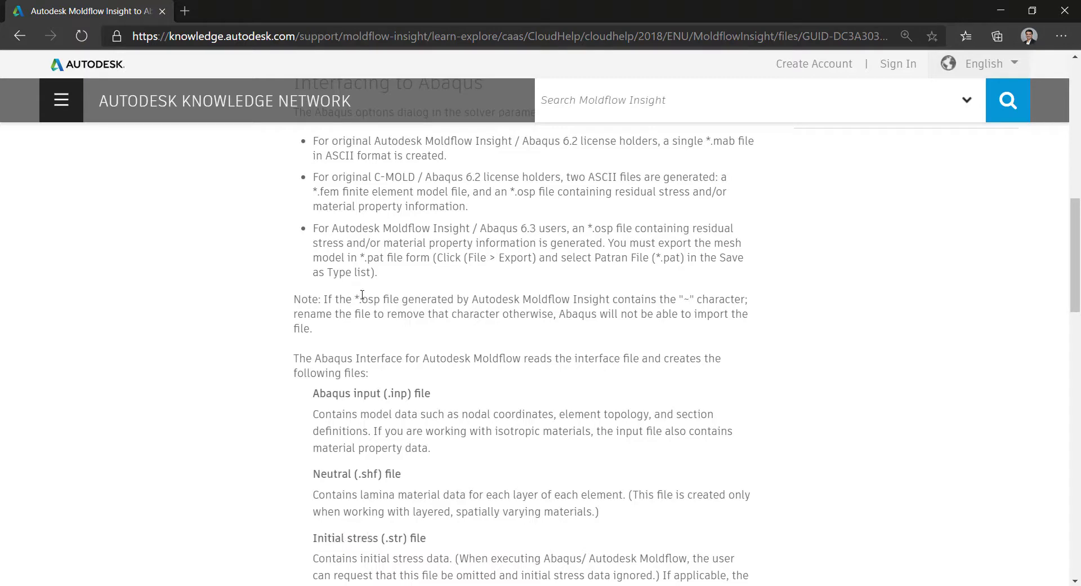
left_click_drag(358, 299, 421, 299)
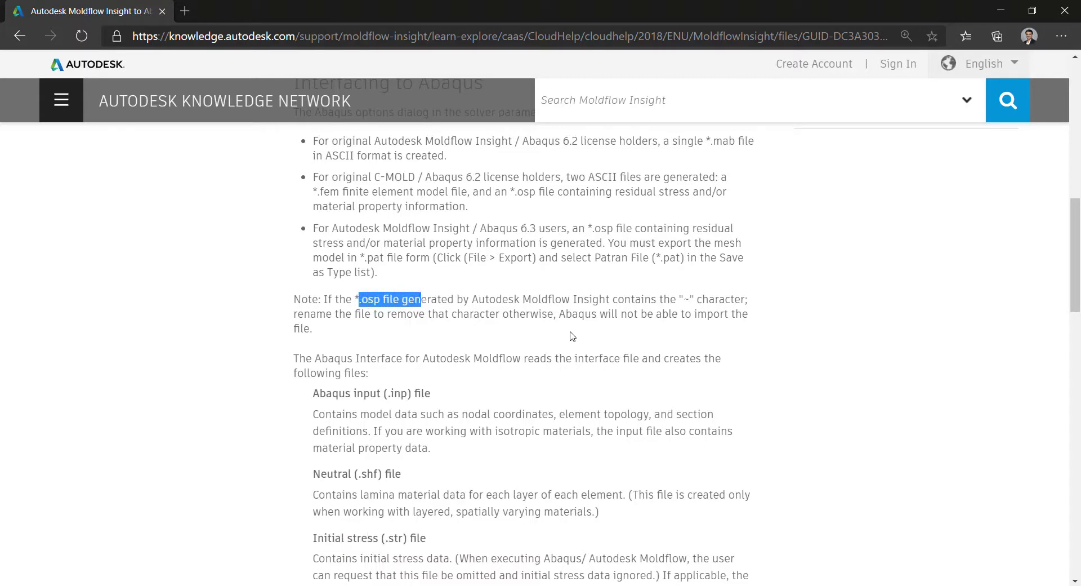
scroll("up", 3)
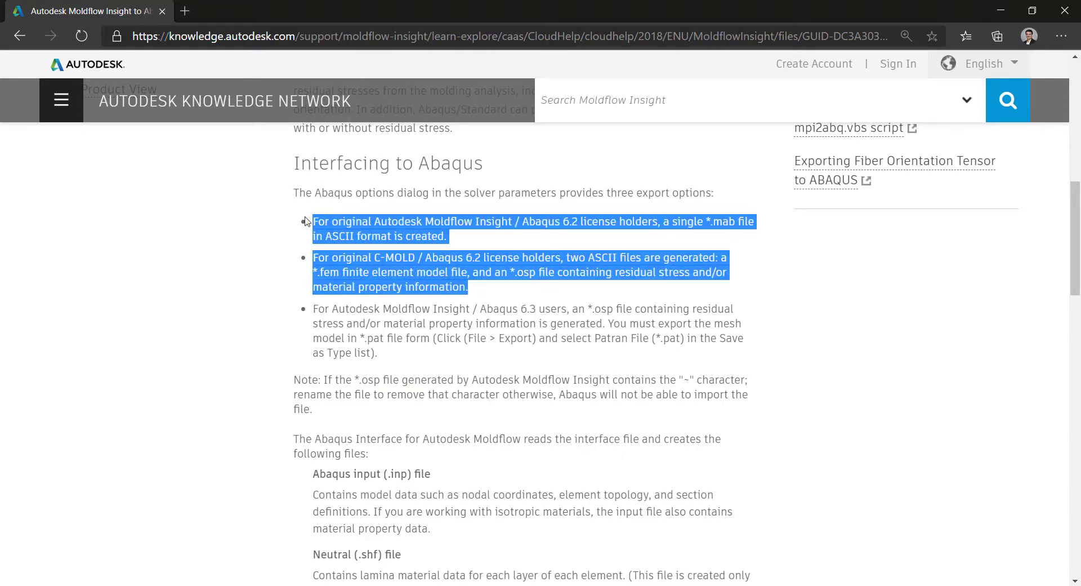
left_click(519, 323)
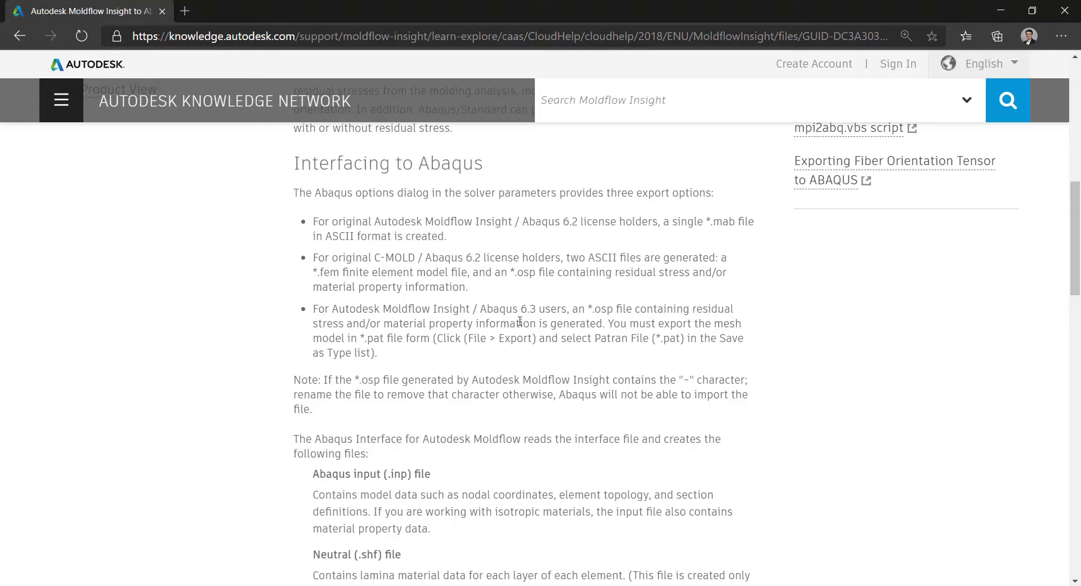